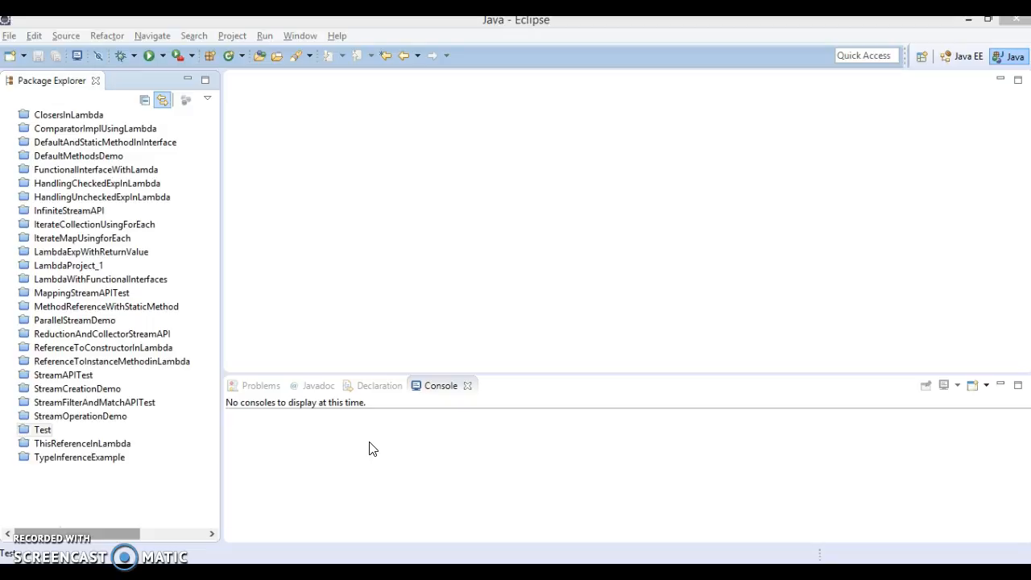
# - Create the Java project ReferencingStreamTest through the New Java Project wizard
pyautogui.rightClick(43, 429)
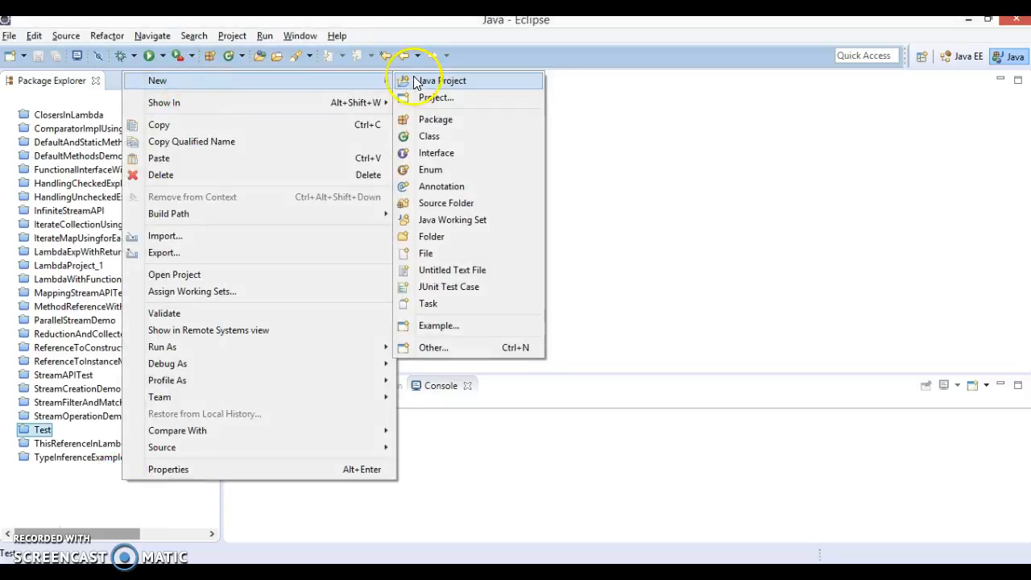
pyautogui.click(444, 80)
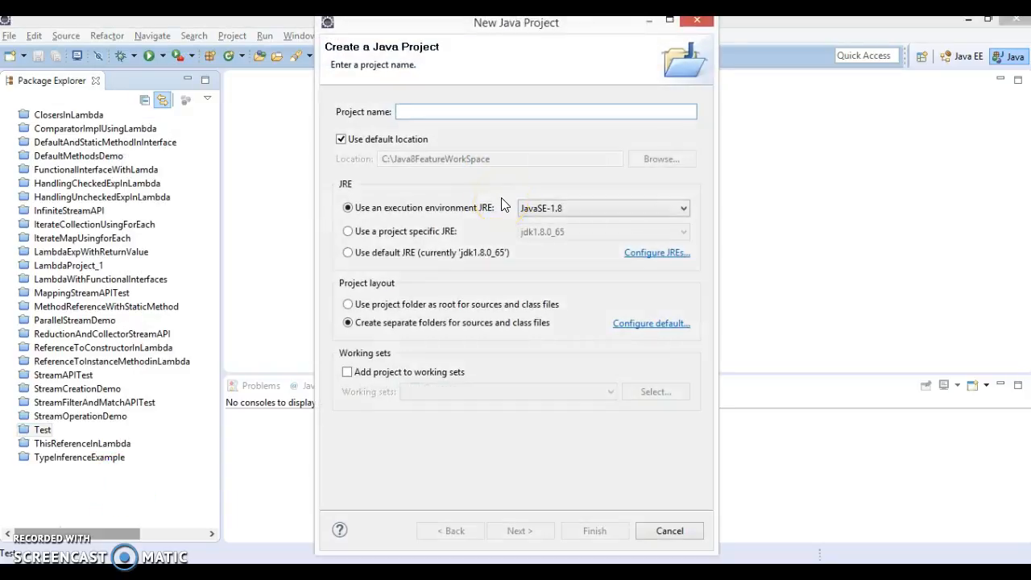
pyautogui.write('Refer')
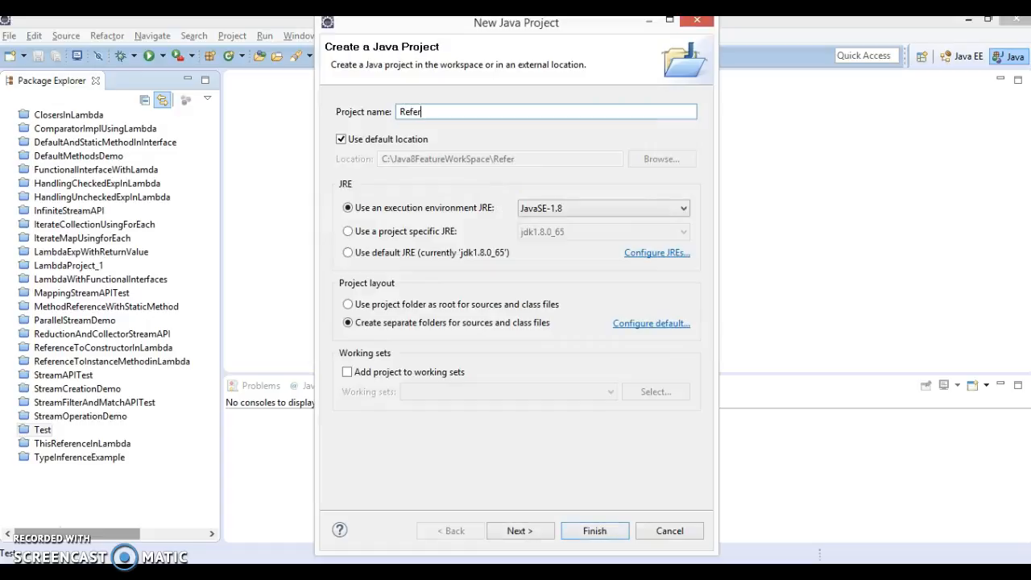
pyautogui.write('encing')
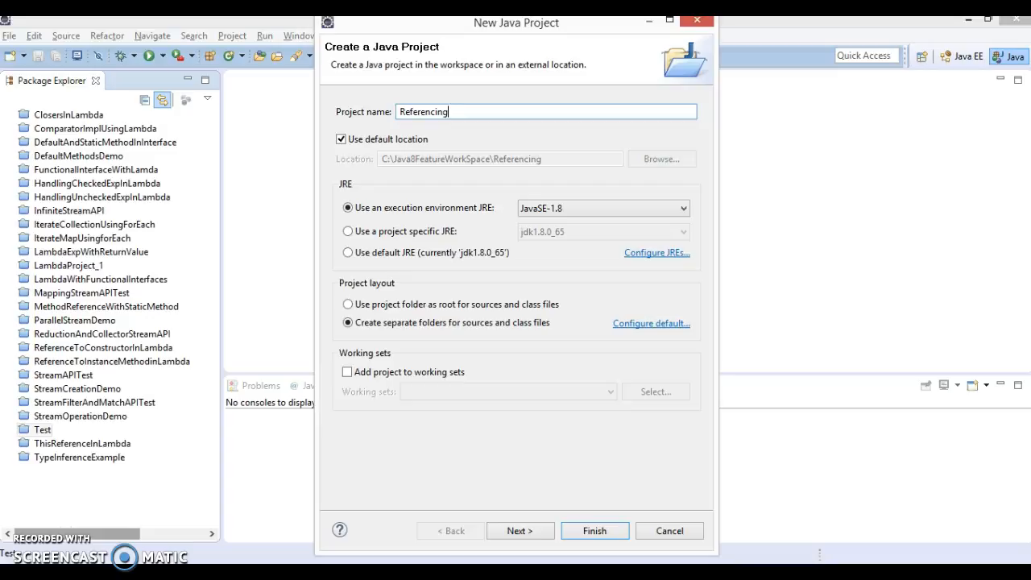
pyautogui.write('St')
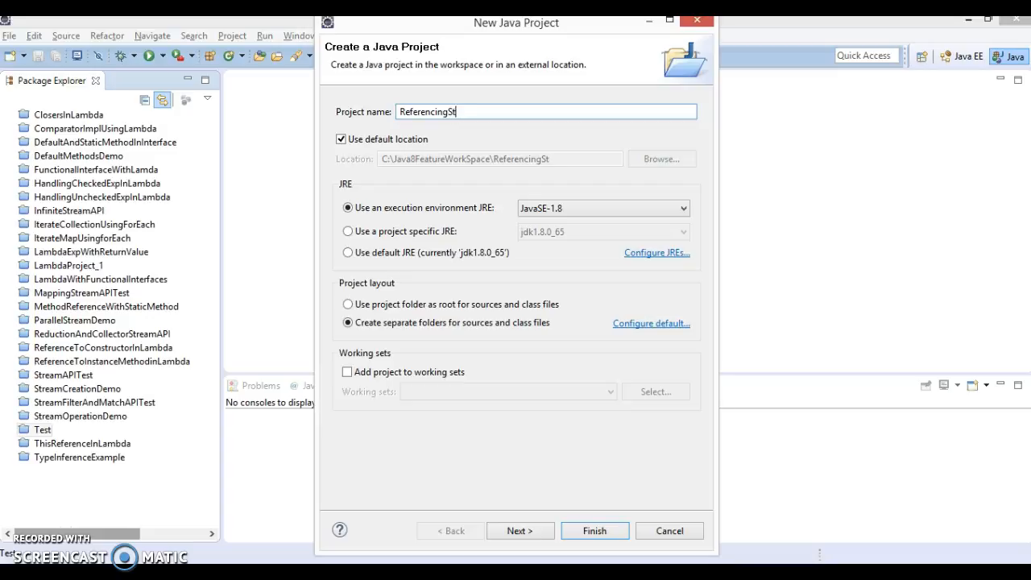
pyautogui.write('rea')
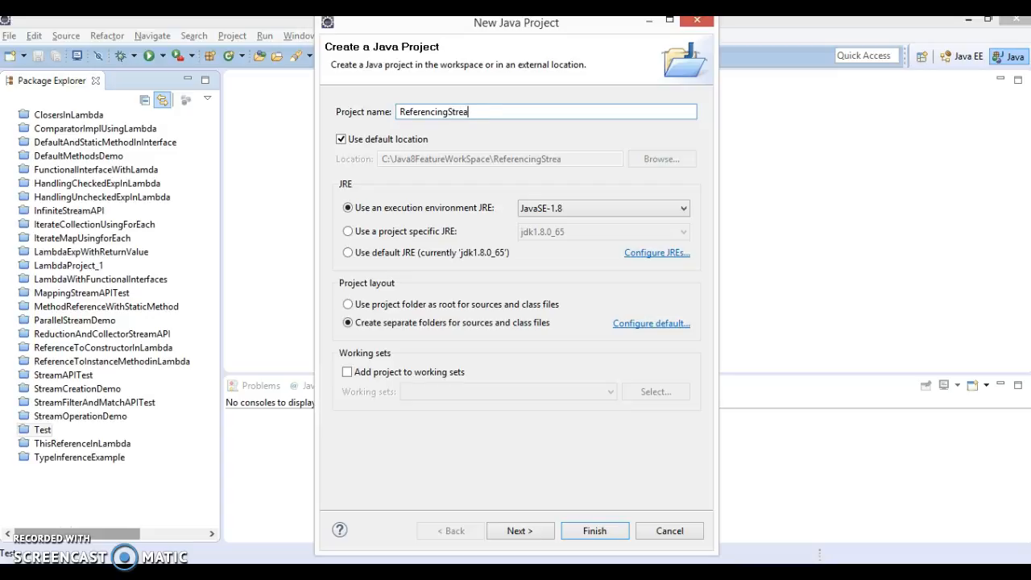
pyautogui.write('mTest')
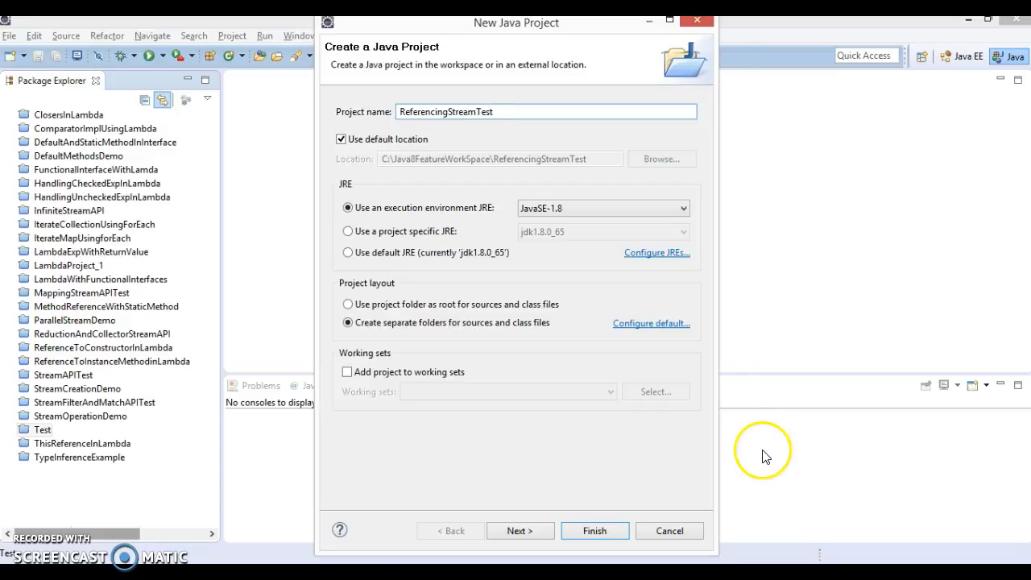
pyautogui.click(519, 530)
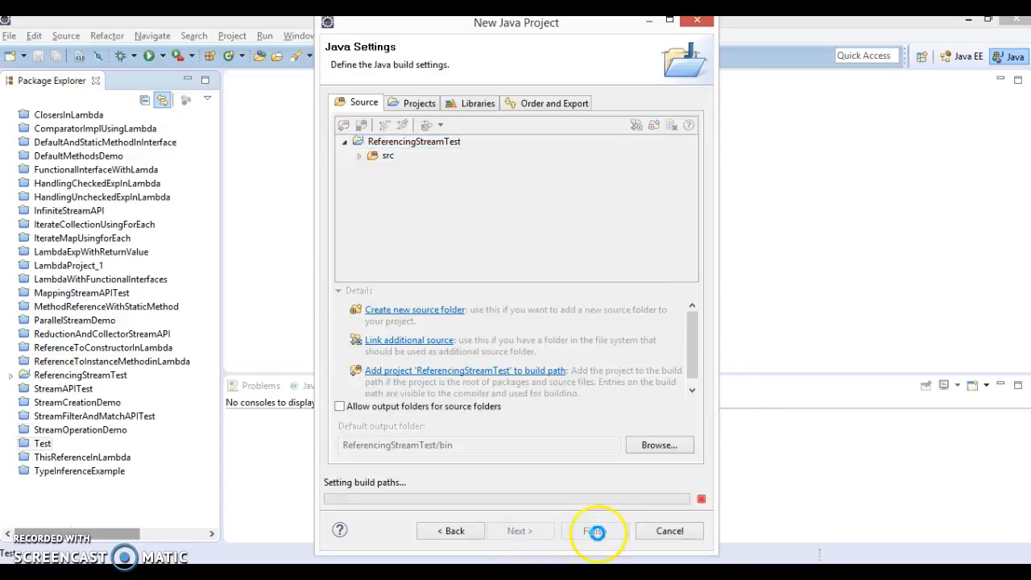
pyautogui.click(596, 530)
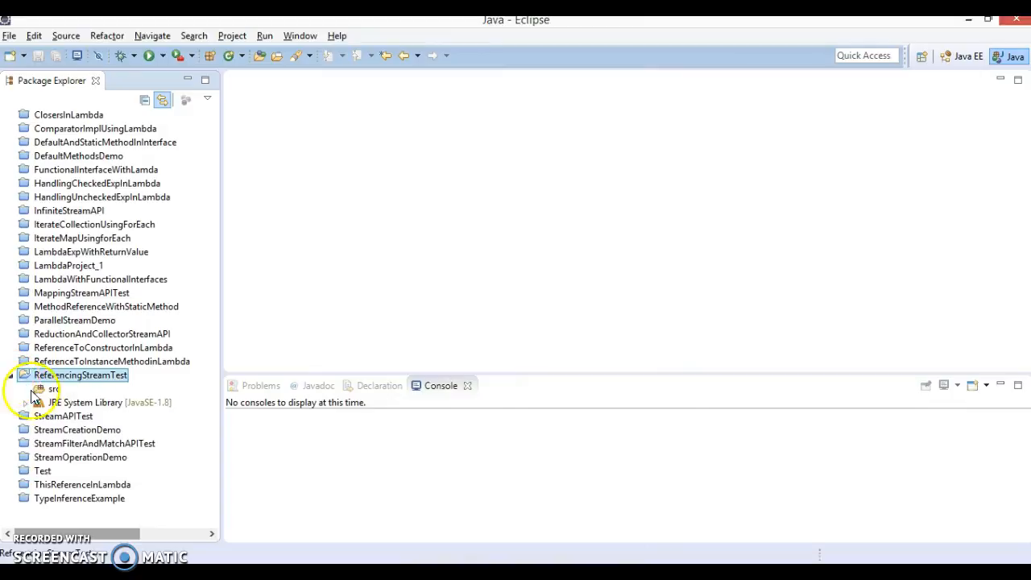
# - Add public class Test in package com.infotech with a main method stub
pyautogui.rightClick(82, 375)
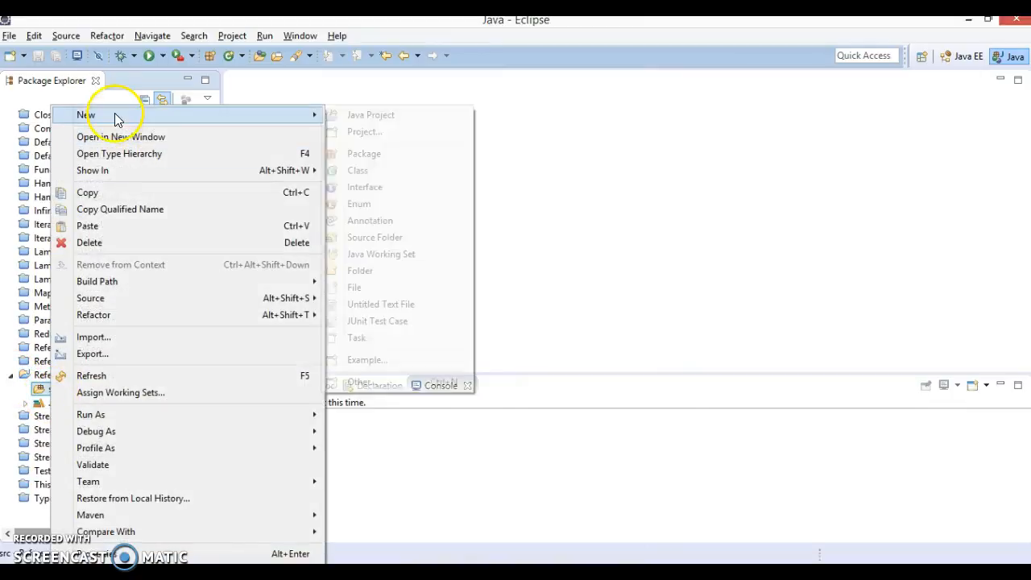
pyautogui.click(358, 170)
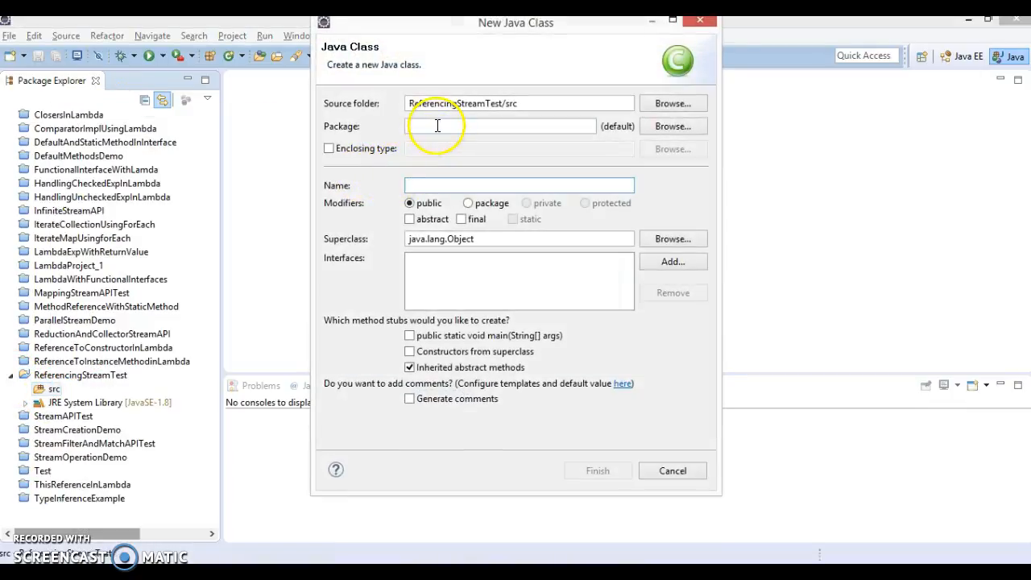
pyautogui.write('com.')
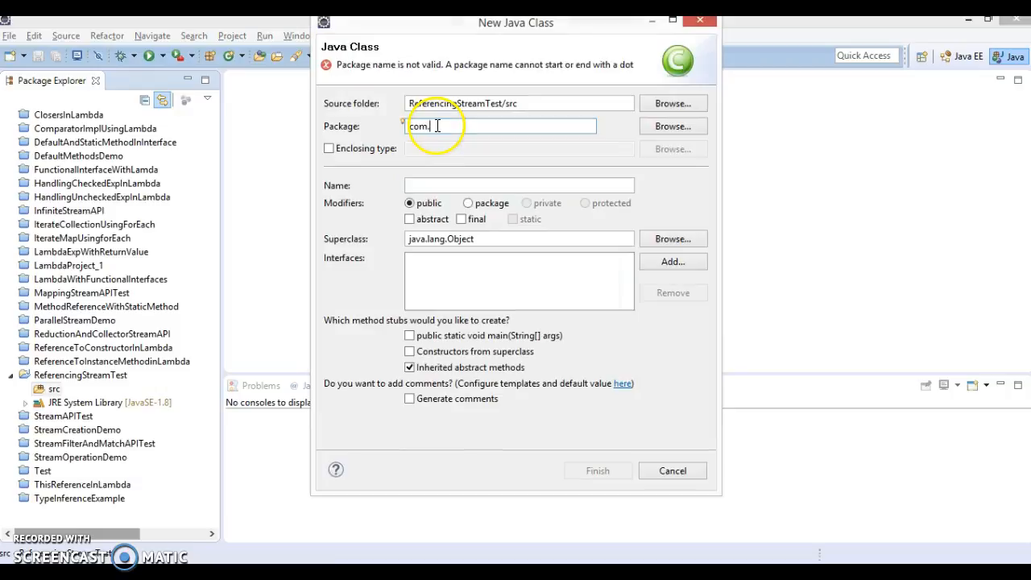
pyautogui.write('infotech')
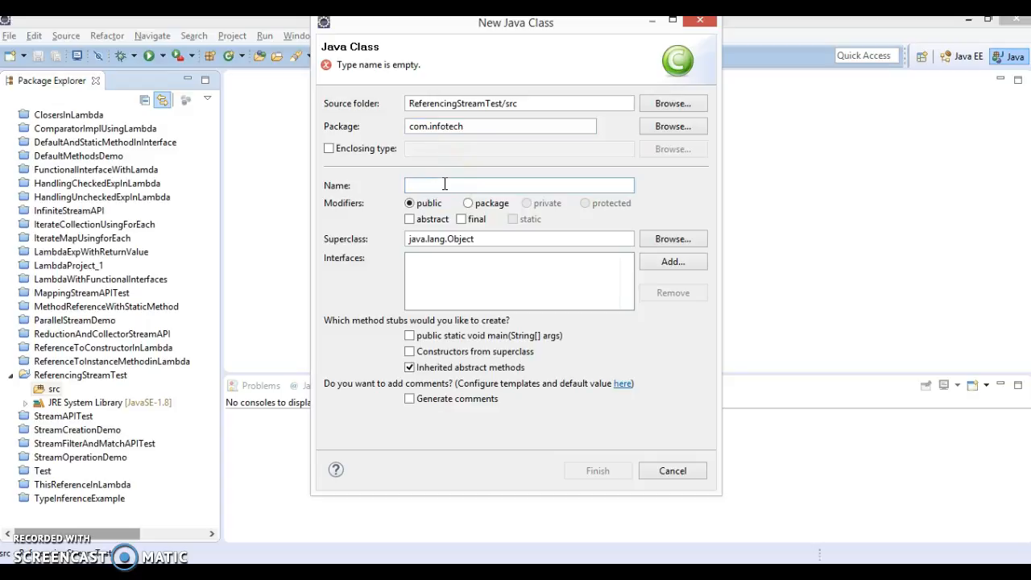
pyautogui.write('Test')
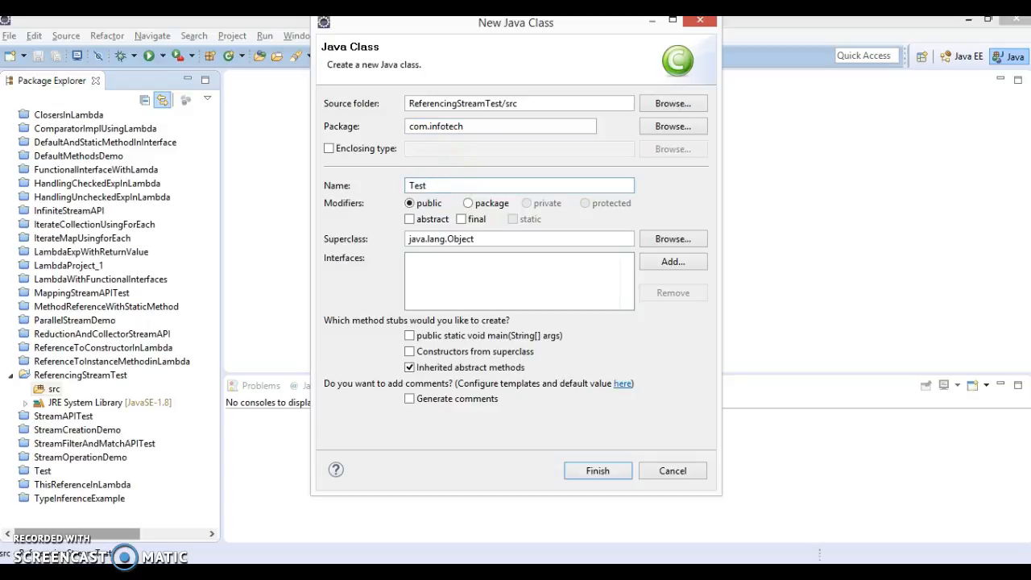
pyautogui.click(411, 336)
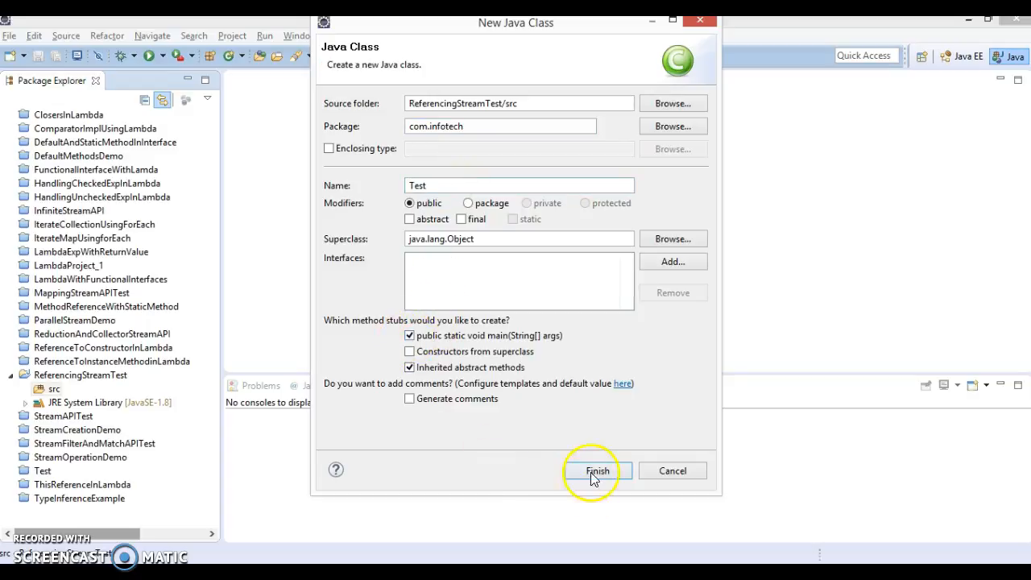
pyautogui.click(597, 470)
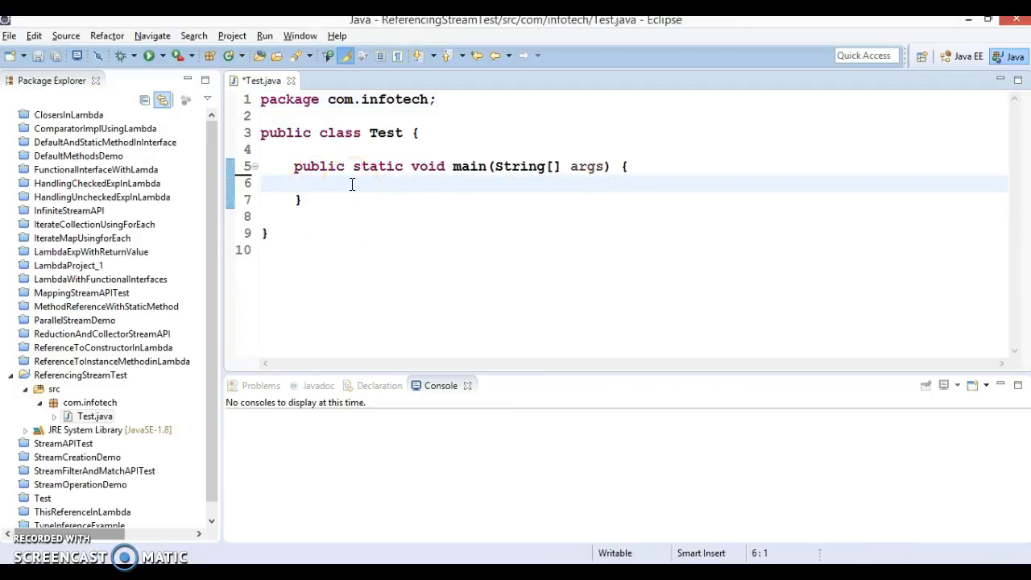
# - Start a Stream.of call in main using content assist
pyautogui.press('enter')
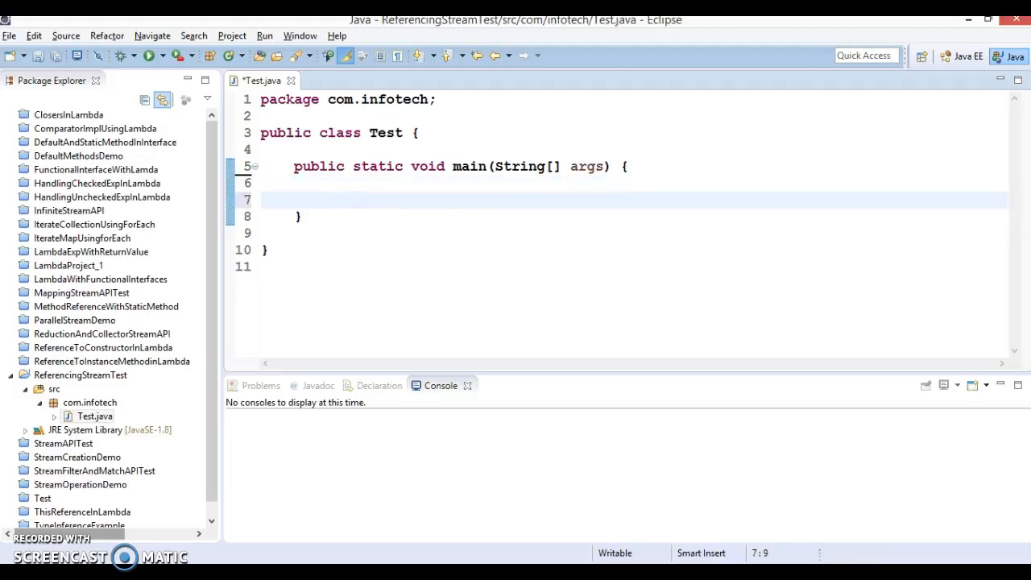
pyautogui.moveTo(346, 197)
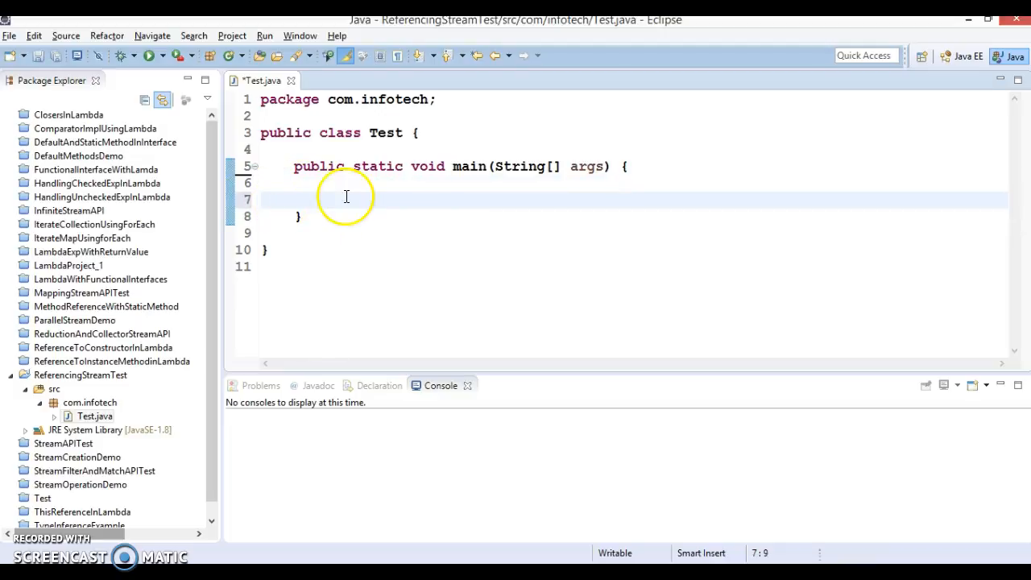
pyautogui.write('st')
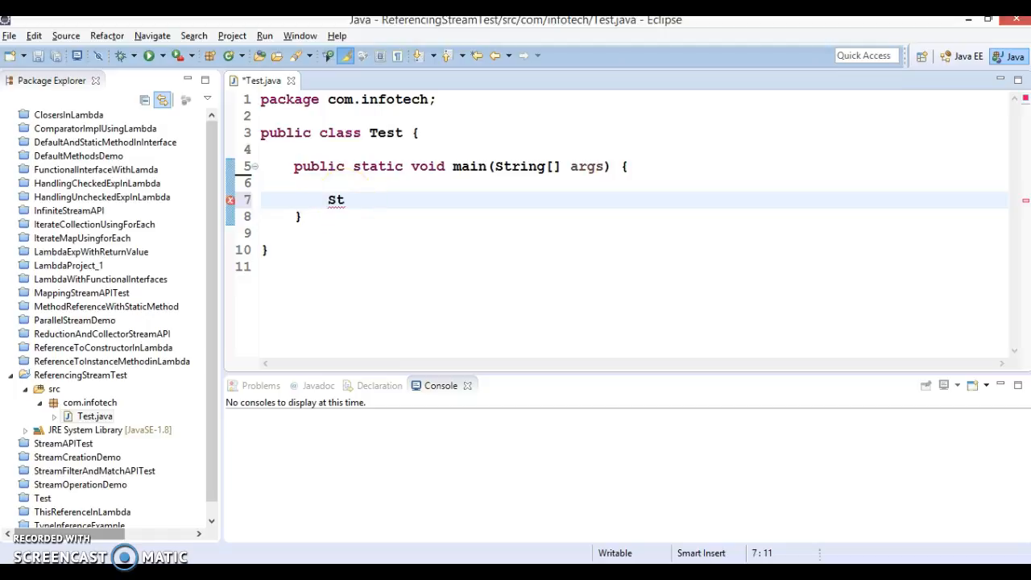
pyautogui.write('ream')
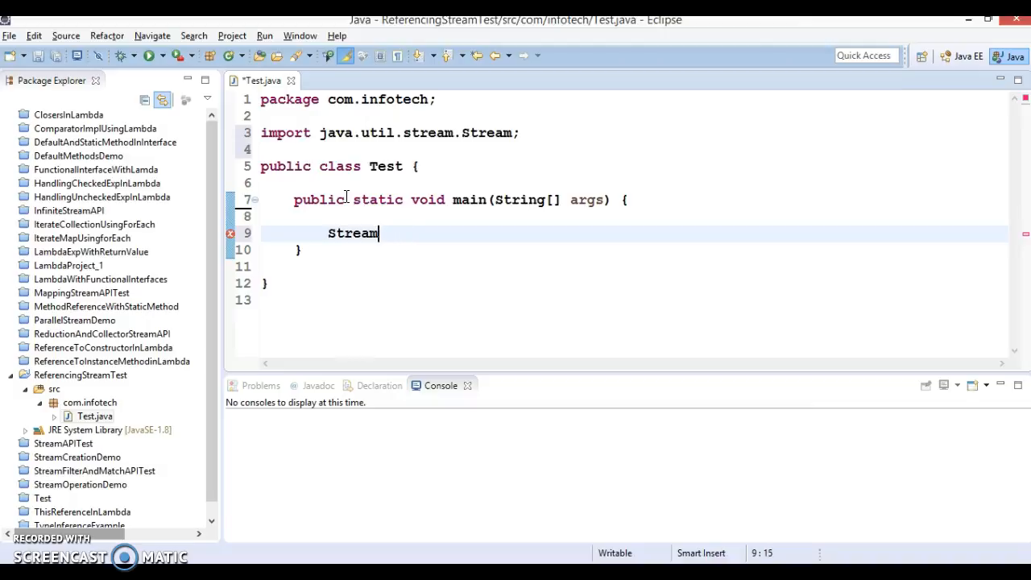
pyautogui.write('.o')
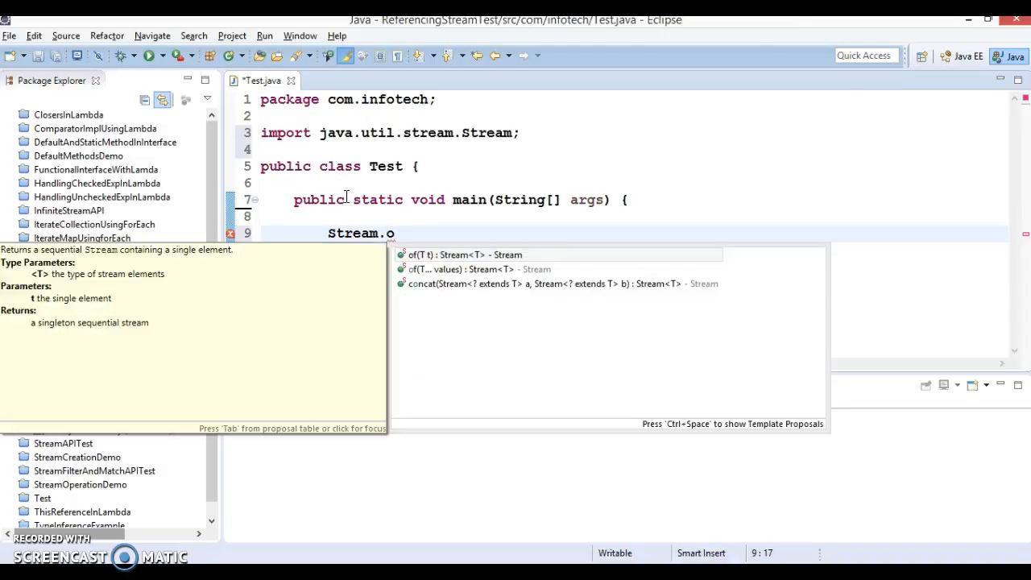
pyautogui.write('f')
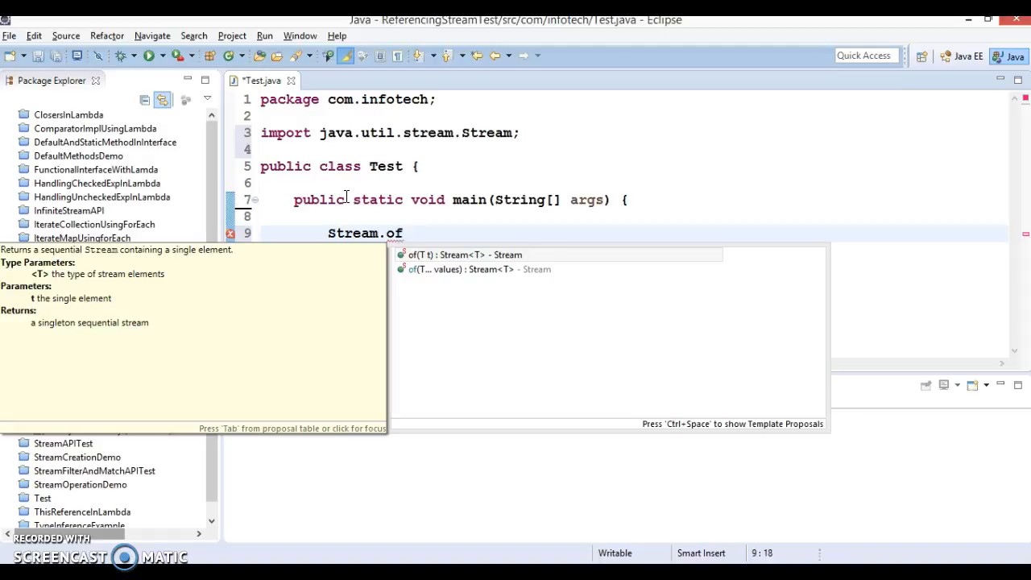
pyautogui.click(439, 269)
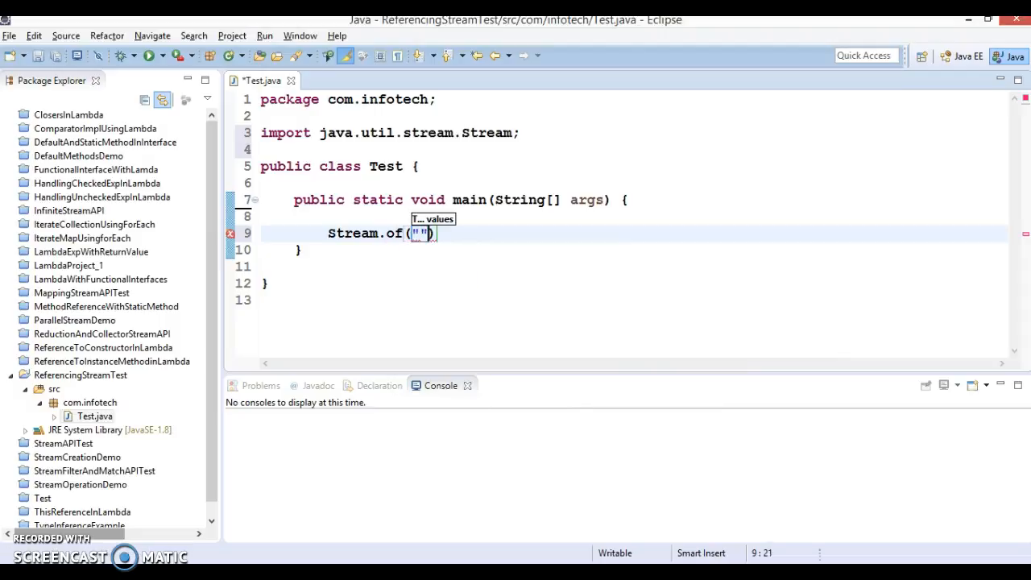
# - Fill the Stream.of arguments with "a", "b" and "c"
pyautogui.press('Left')
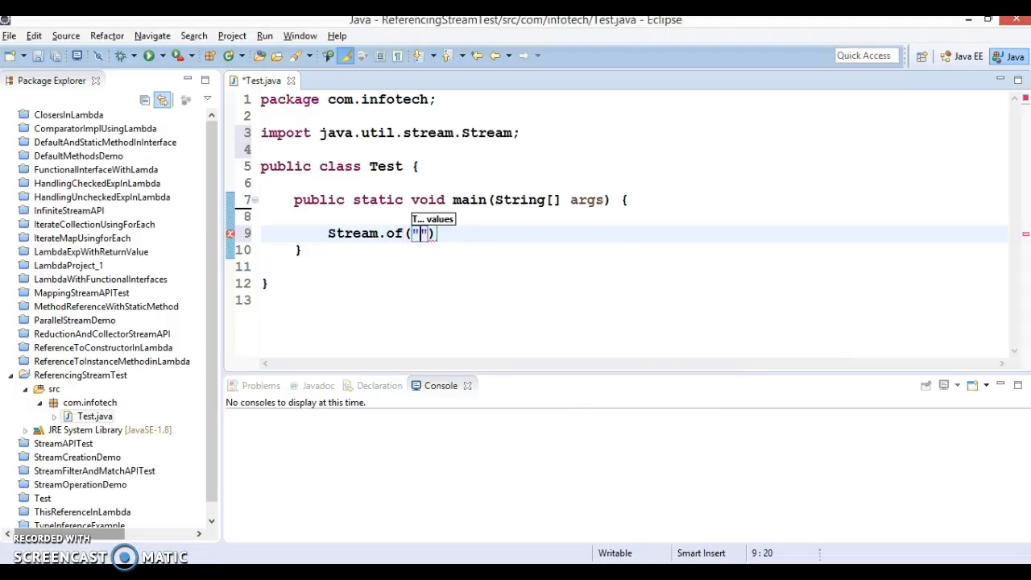
pyautogui.write('a')
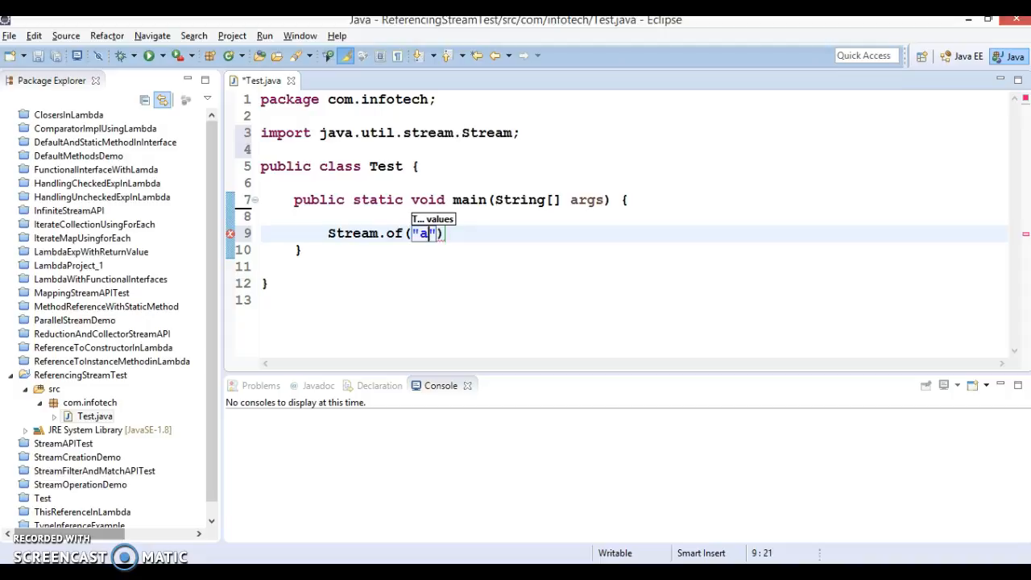
pyautogui.write(',""')
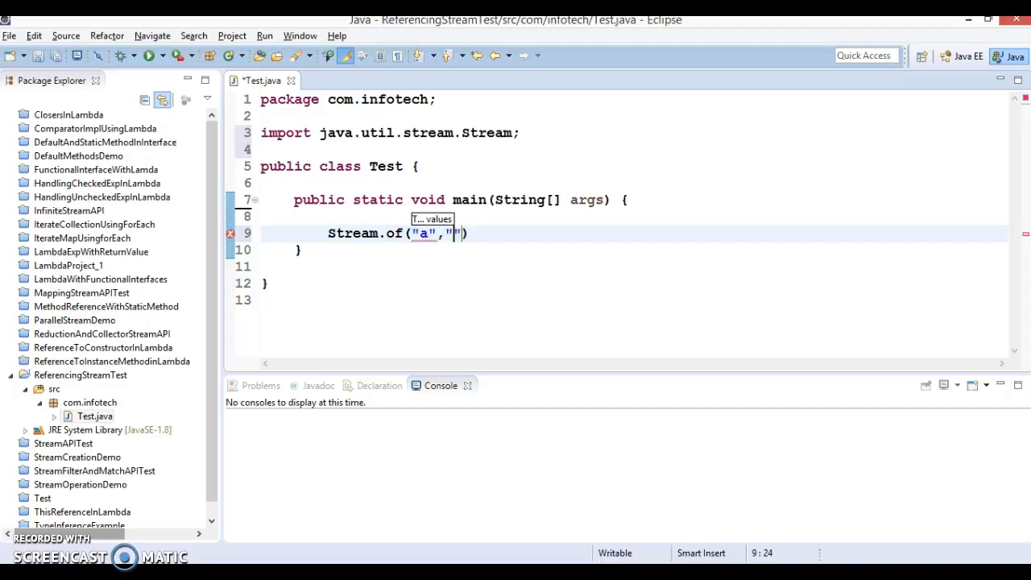
pyautogui.write('b",')
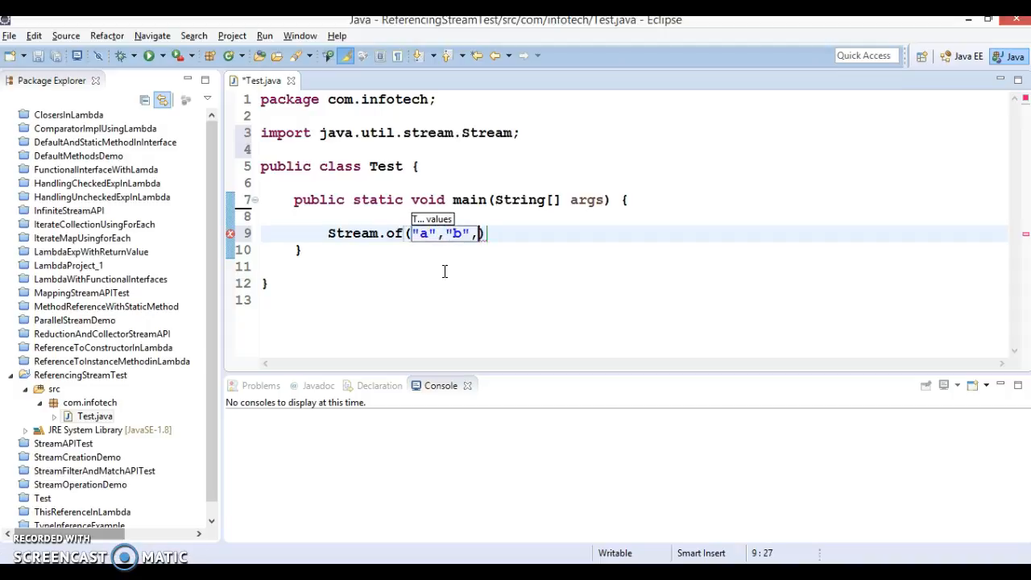
pyautogui.write('"c"')
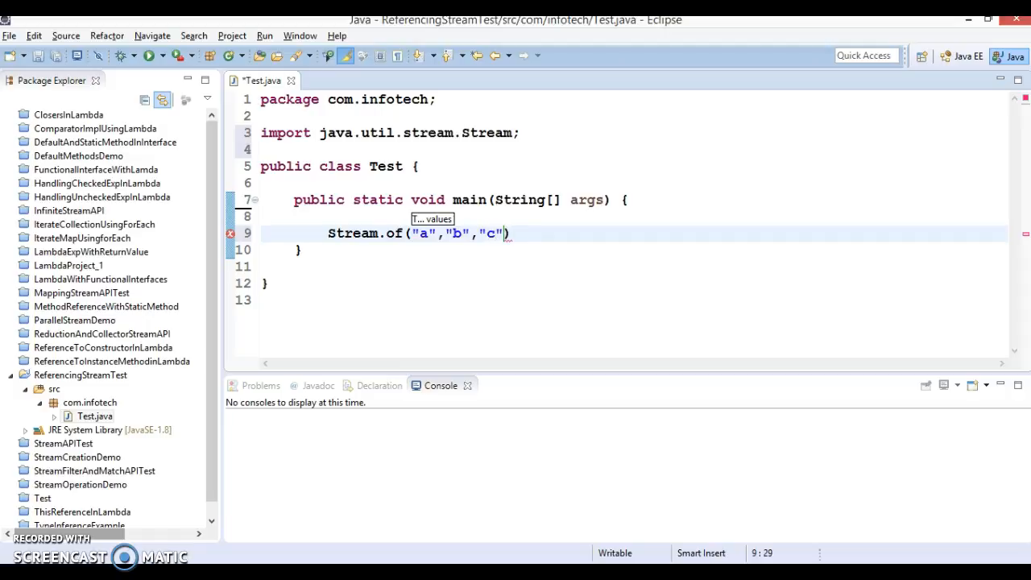
pyautogui.moveTo(500, 233)
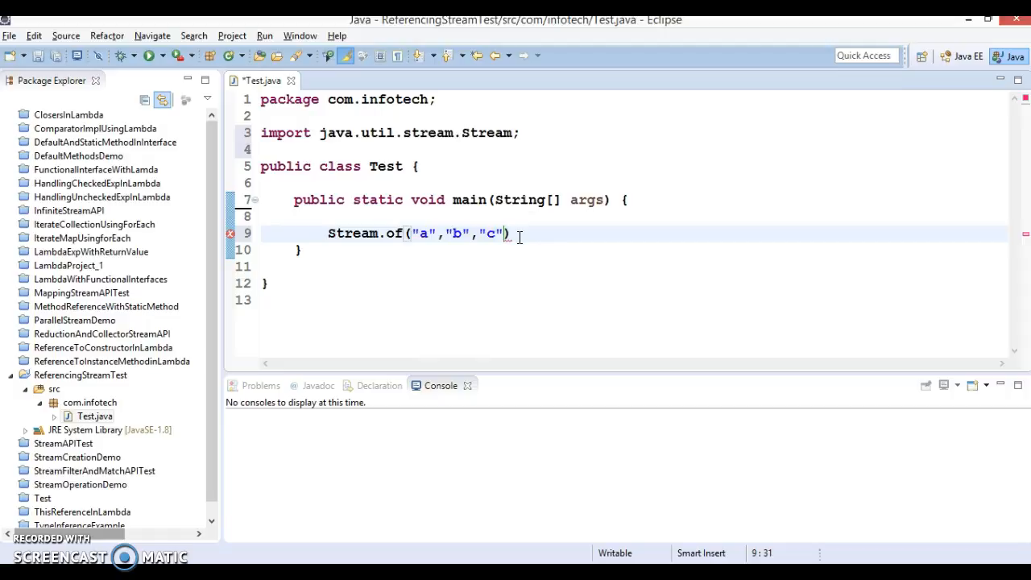
# - Chain .filter(e->e.contains("b")) onto the stream call
pyautogui.write('.filter(predicate')
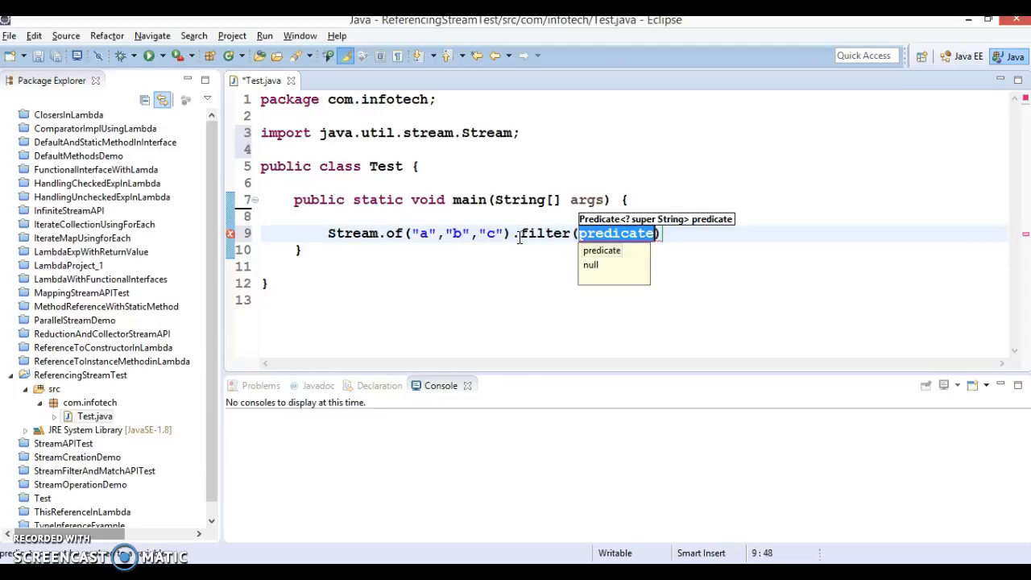
pyautogui.write('e-')
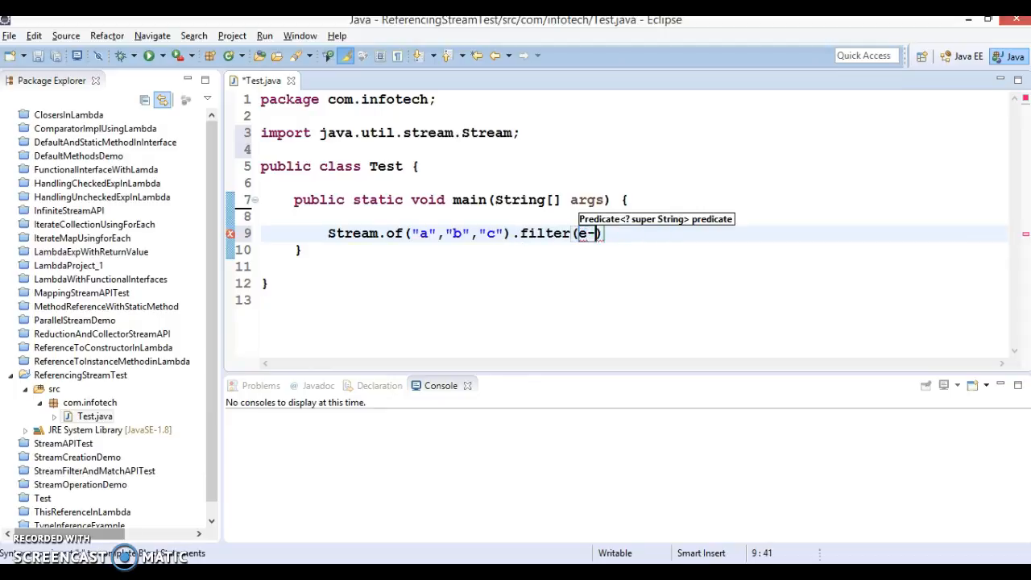
pyautogui.write('>e.co')
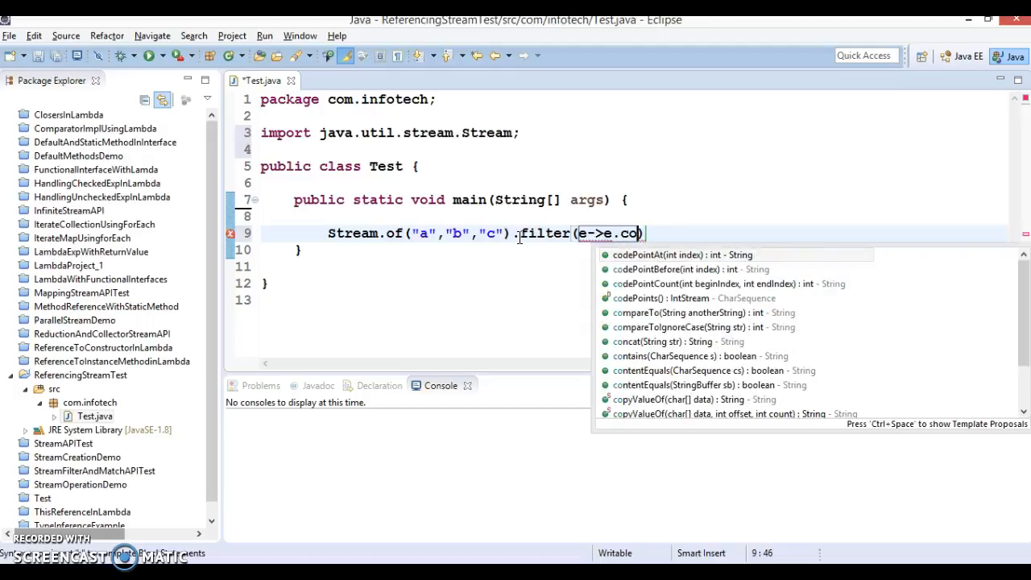
pyautogui.write('m')
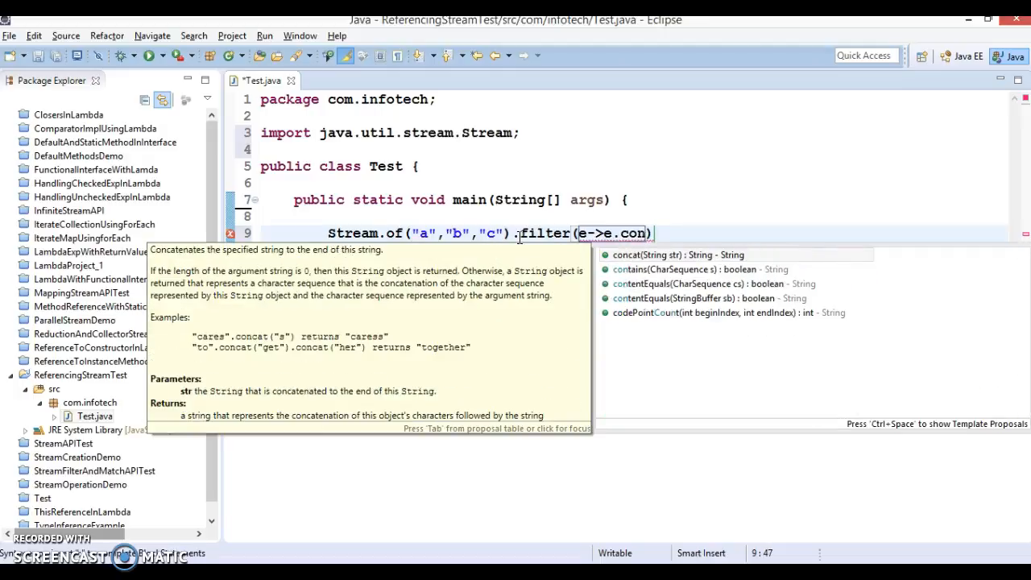
pyautogui.write('tains(s')
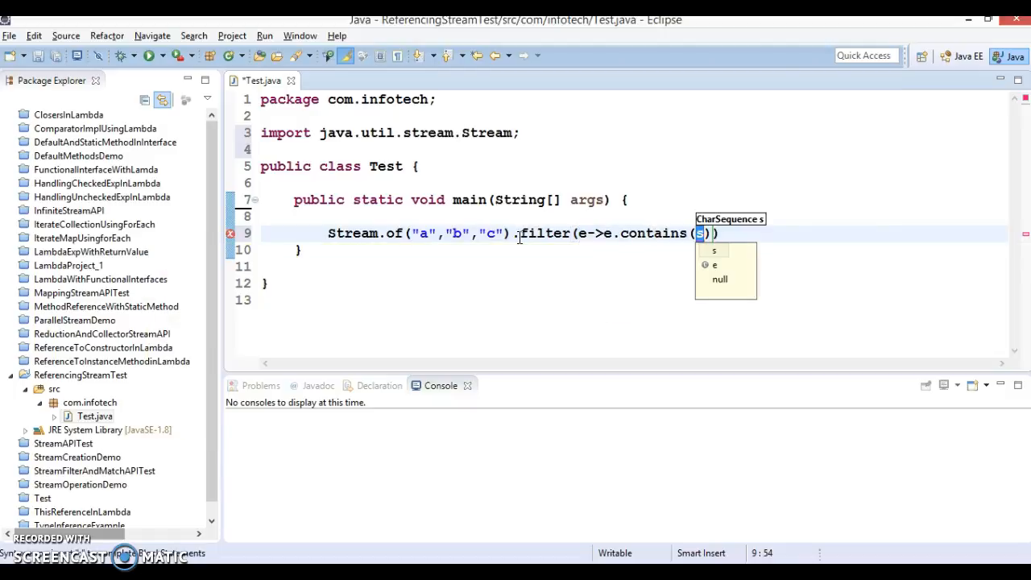
pyautogui.write('"')
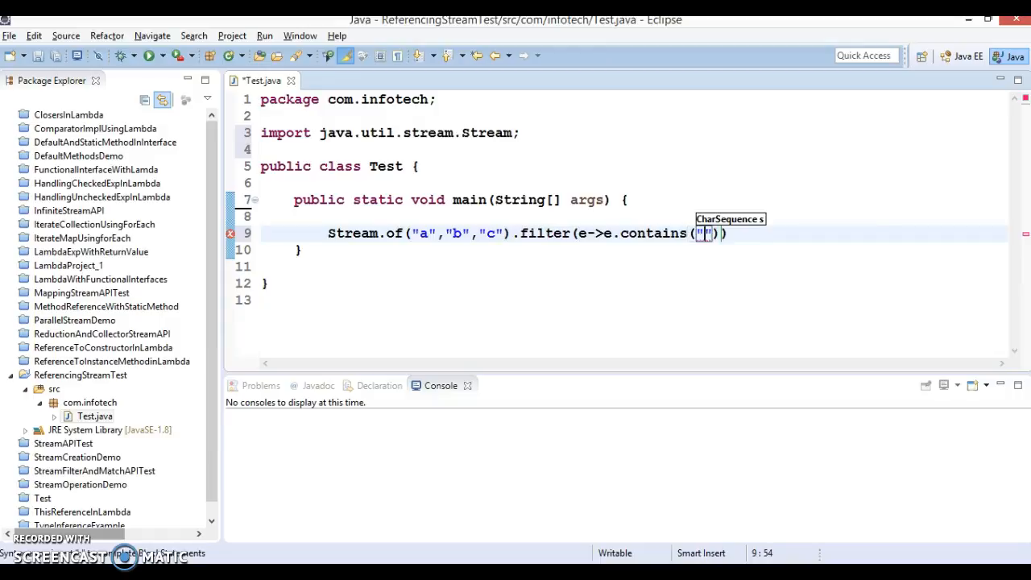
pyautogui.write('b')
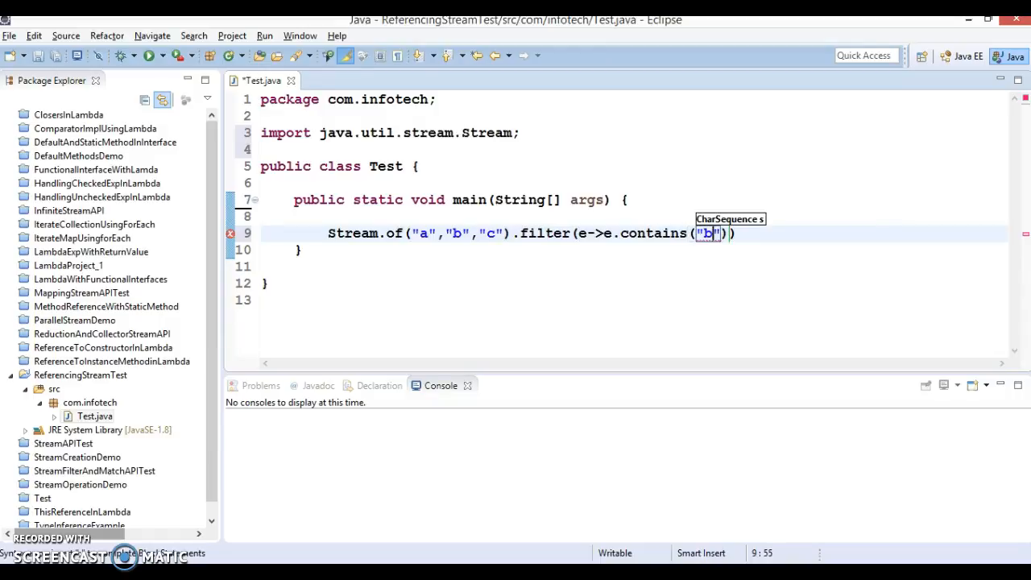
pyautogui.moveTo(739, 233)
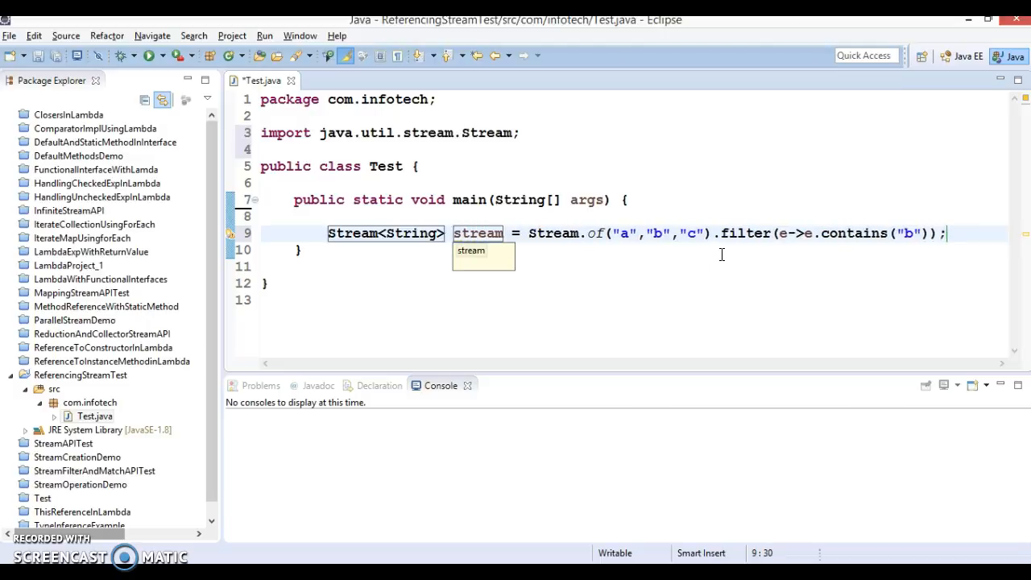
pyautogui.moveTo(630, 272)
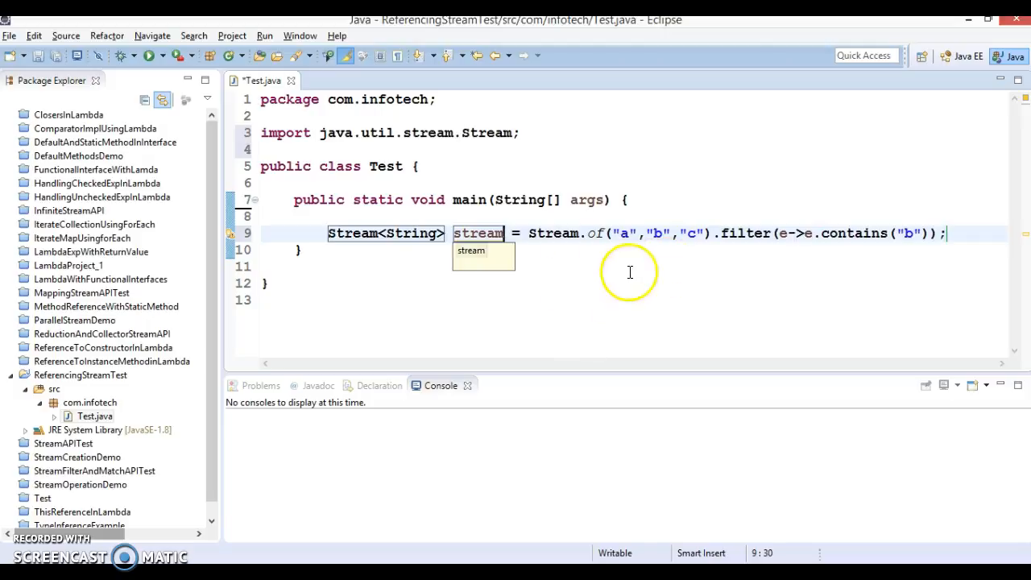
# - Name the variable stream and call stream.findAny() into Optional<String> findAny
pyautogui.doubleClick(478, 233)
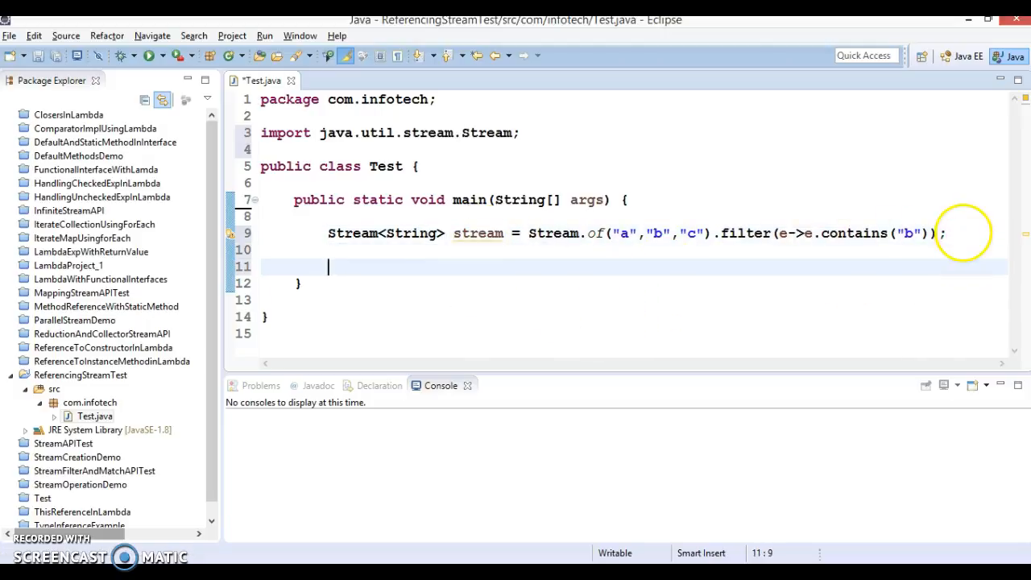
pyautogui.write('stream.')
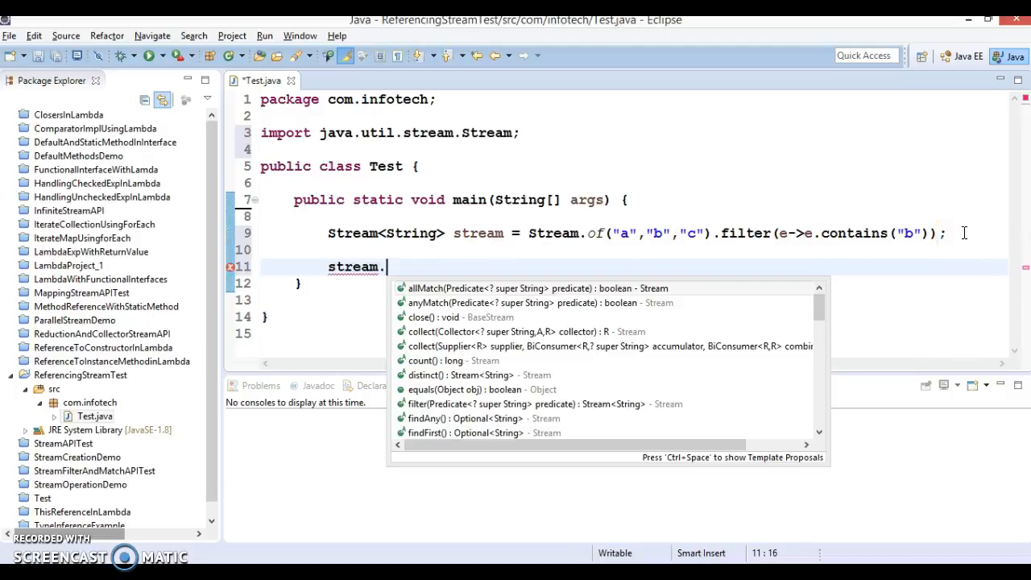
pyautogui.write('gfin')
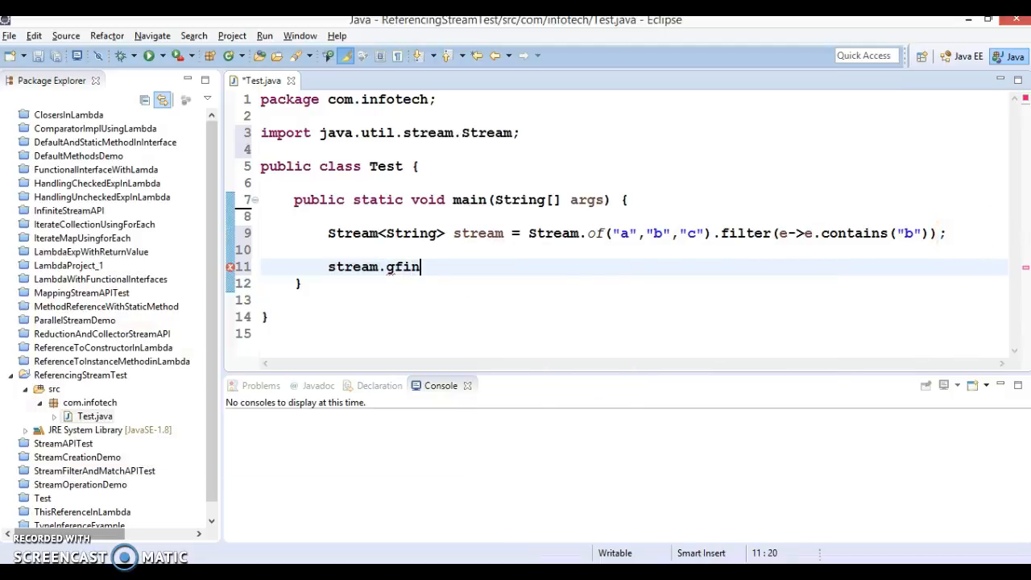
pyautogui.press('BackSpace')
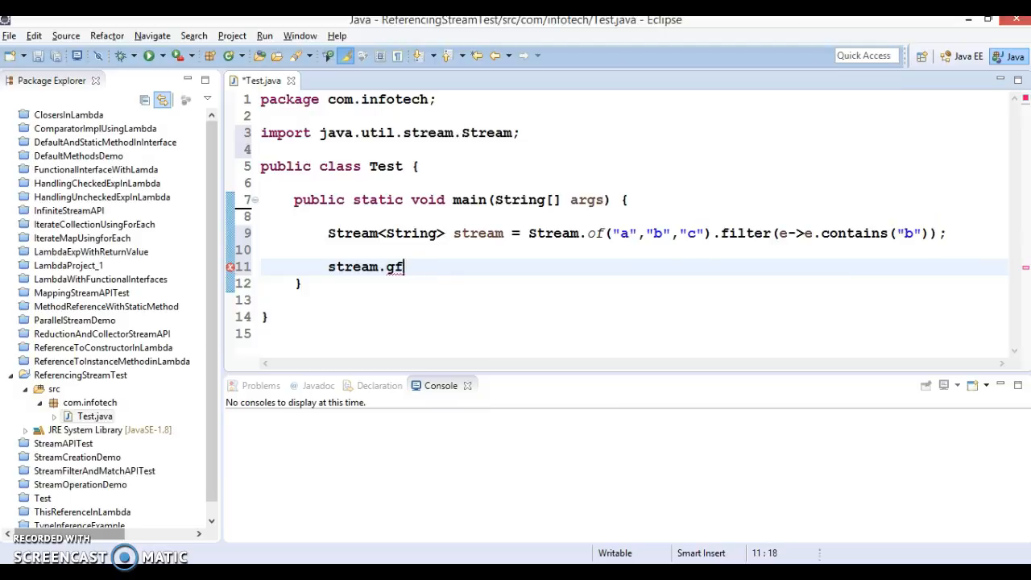
pyautogui.write('ind')
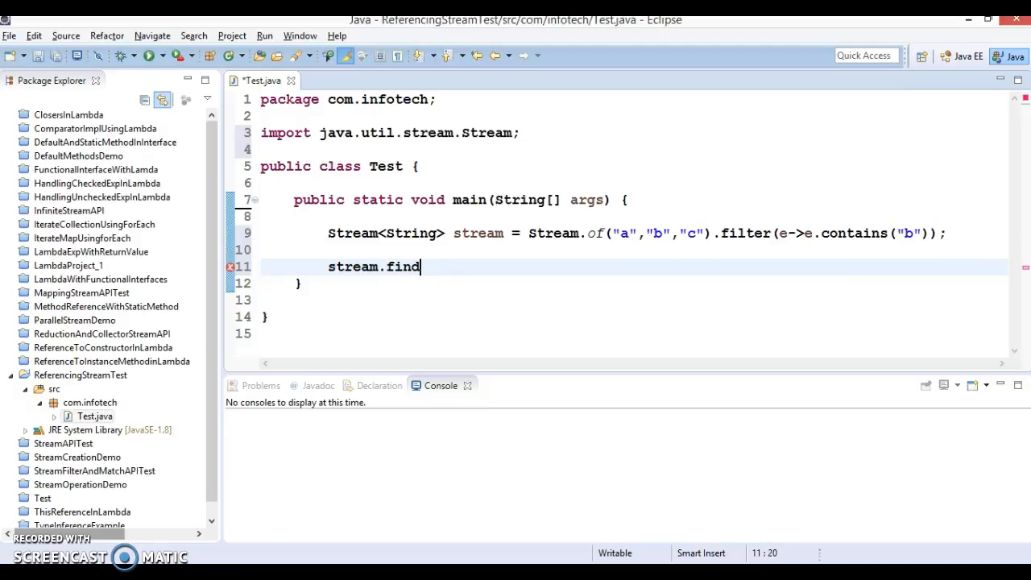
pyautogui.write('Any();')
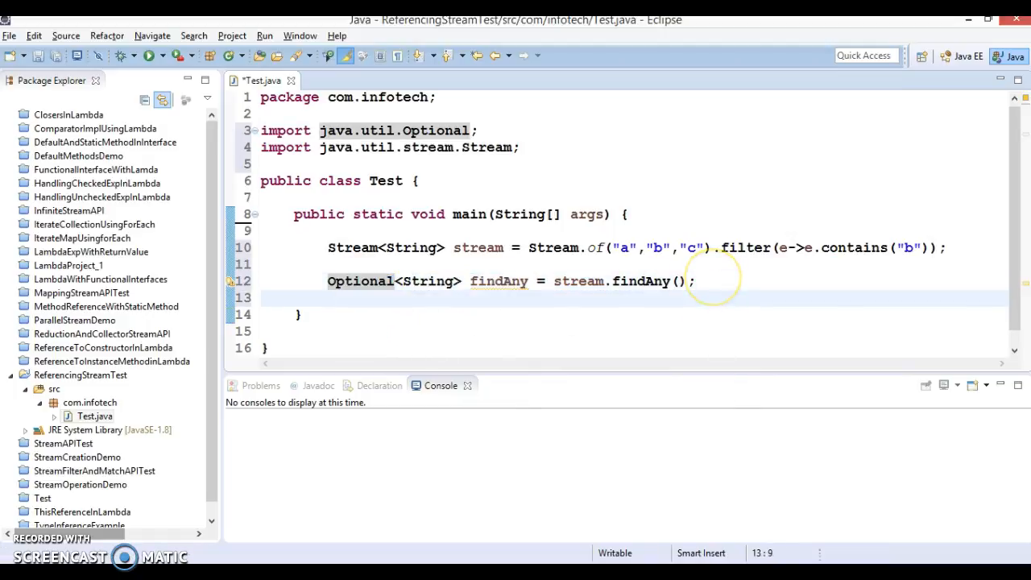
# - Print findAny.get() with System.out.println
pyautogui.write('findAn')
pyautogui.write('System.out.println();')
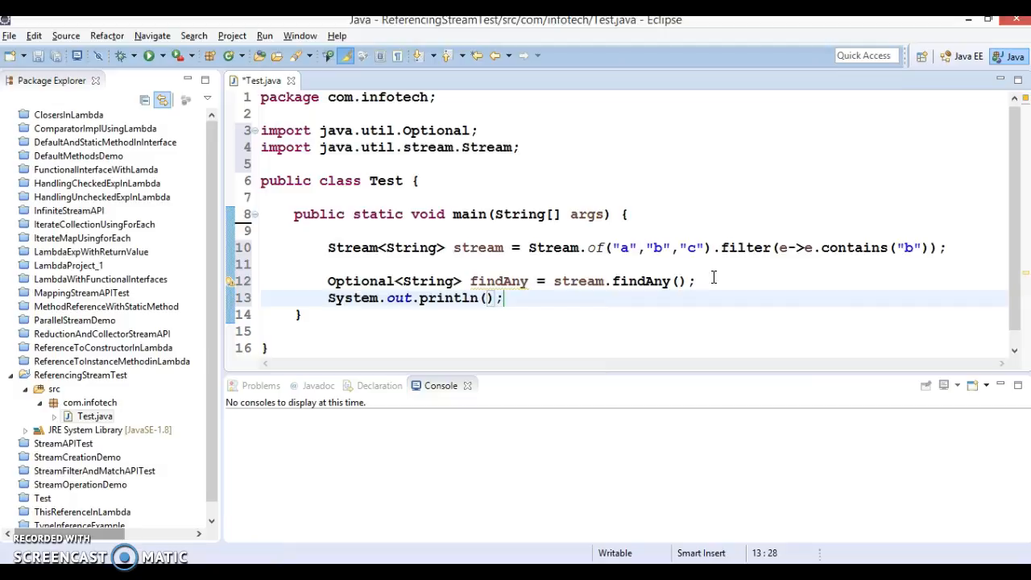
pyautogui.write('findAny.ge')
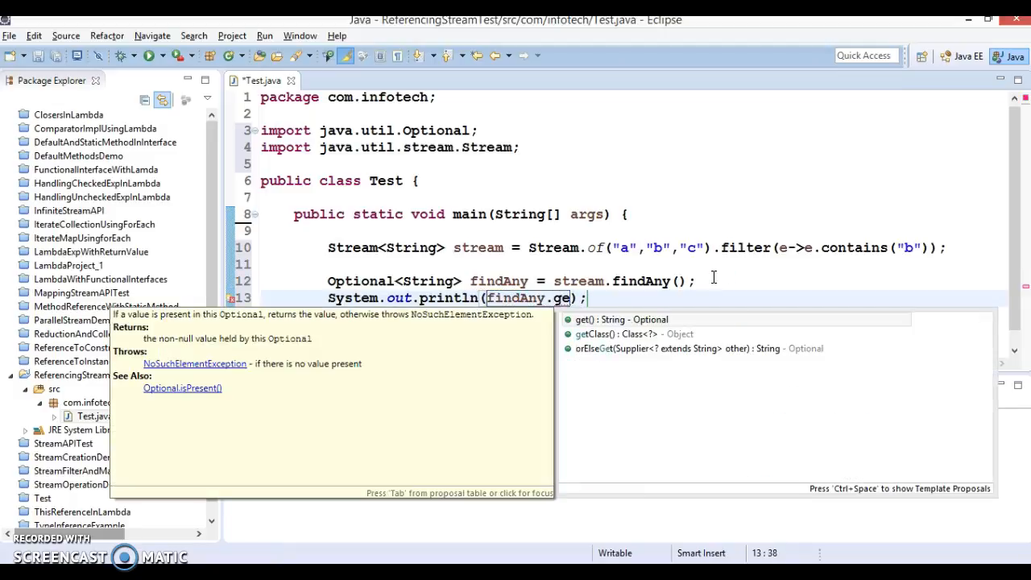
pyautogui.click(622, 320)
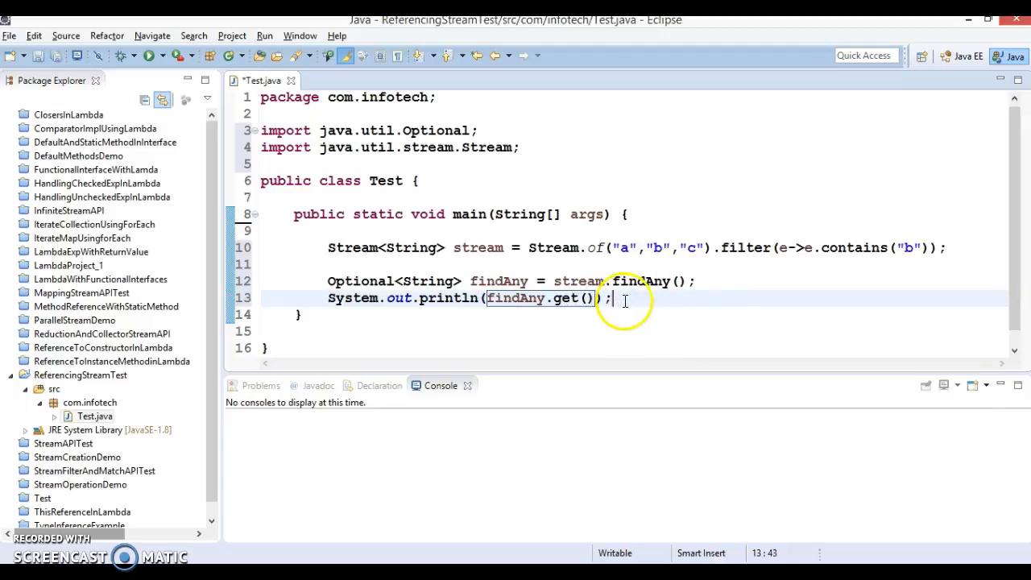
pyautogui.moveTo(435, 290)
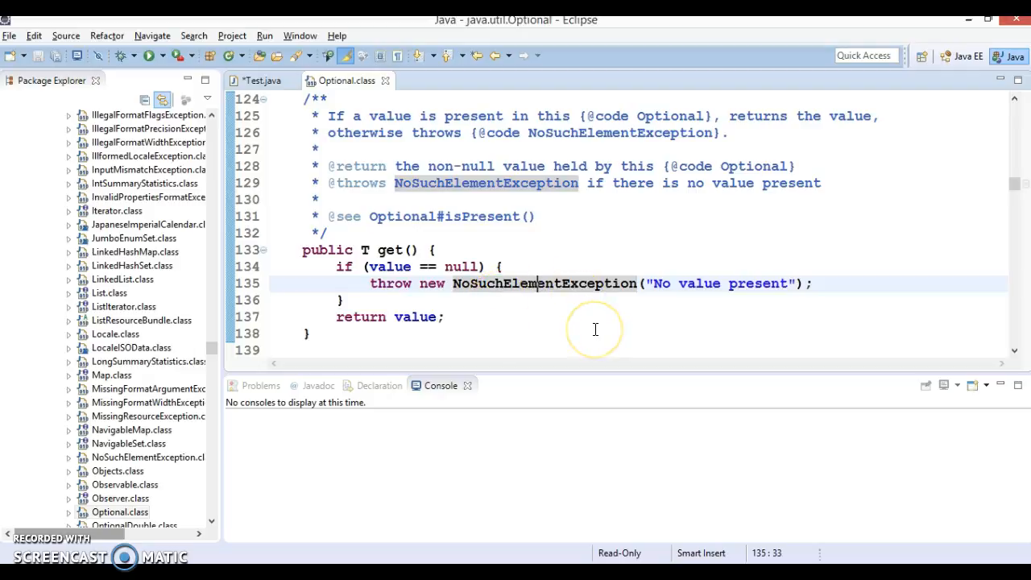
# - Return from the Optional.get() source to the Test.java editor
pyautogui.click(258, 79)
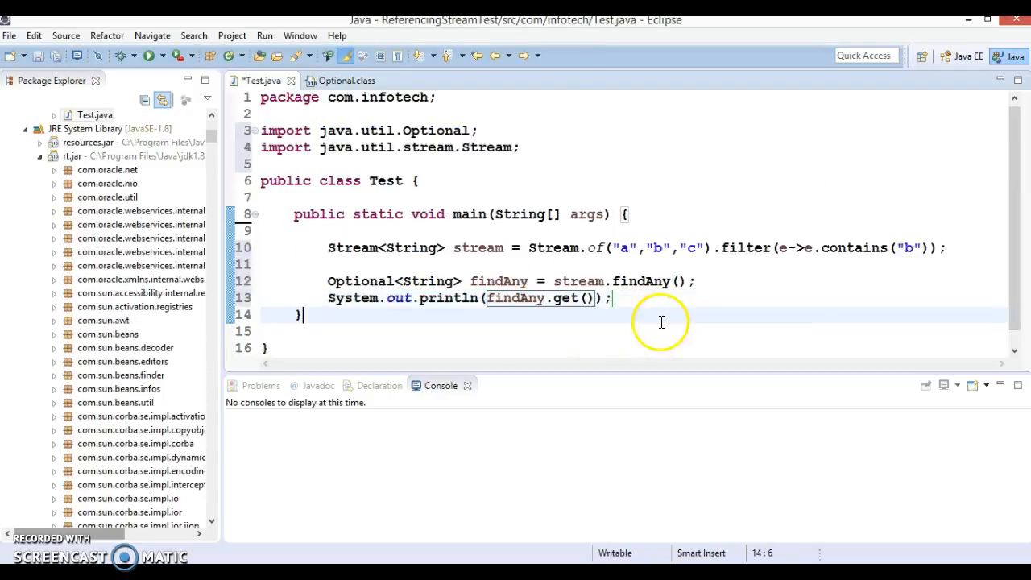
# - Save Test and run it as a Java application, printing b
pyautogui.press('ctrl+s')
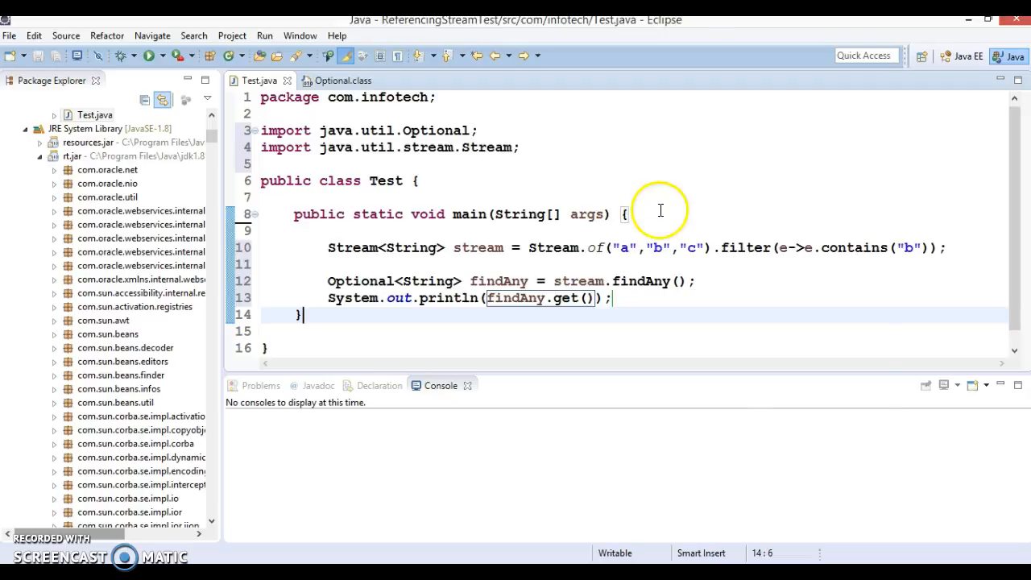
pyautogui.rightClick(661, 210)
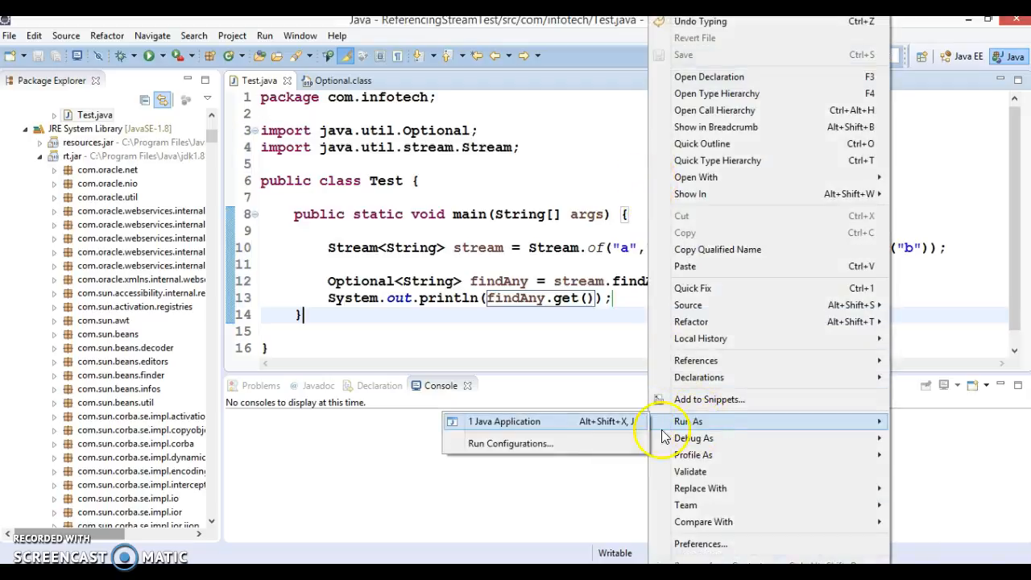
pyautogui.click(503, 421)
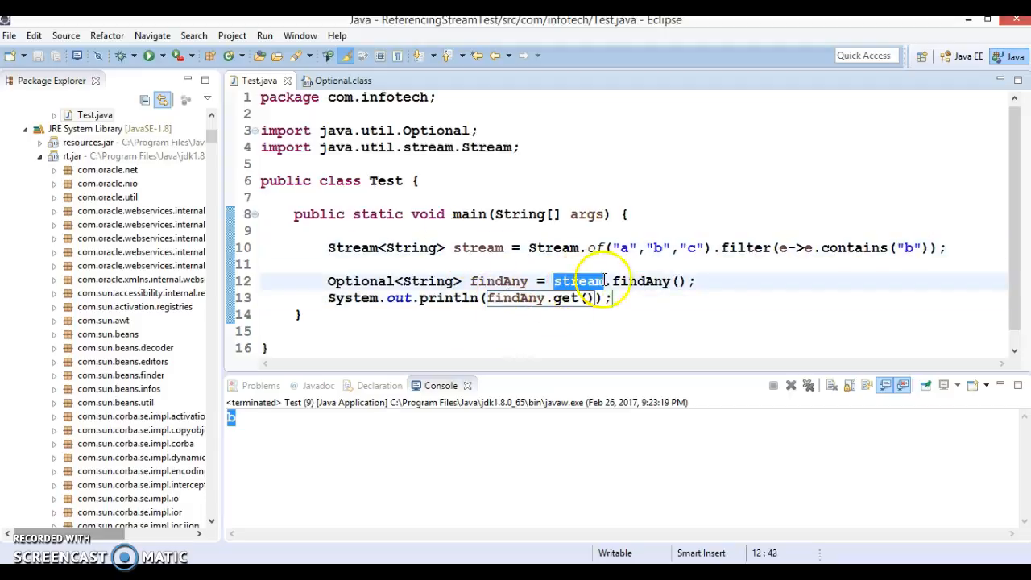
pyautogui.moveTo(637, 281)
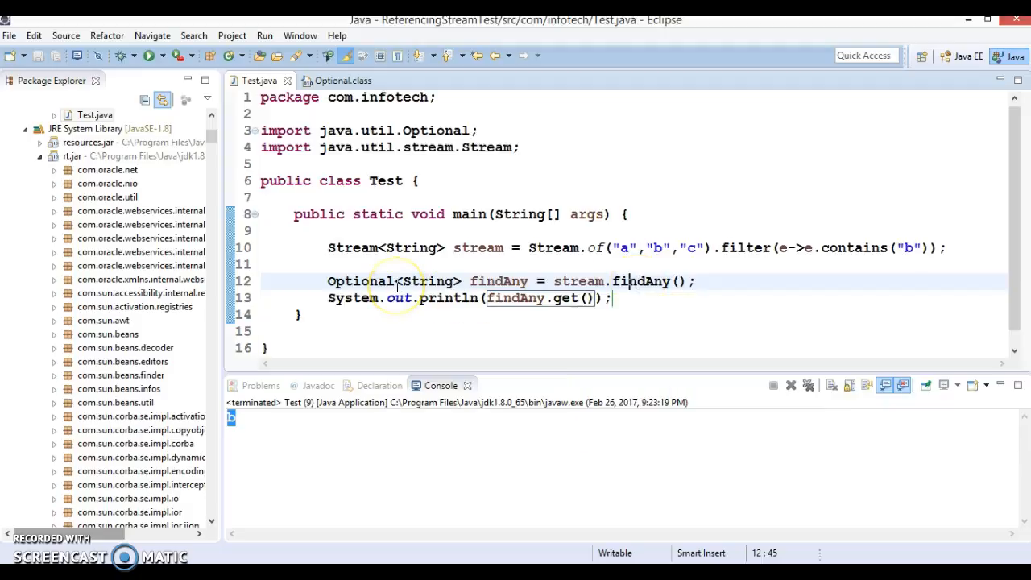
# - Close the Connectify hotspot popup and place the caret after the println line
pyautogui.doubleClick(498, 281)
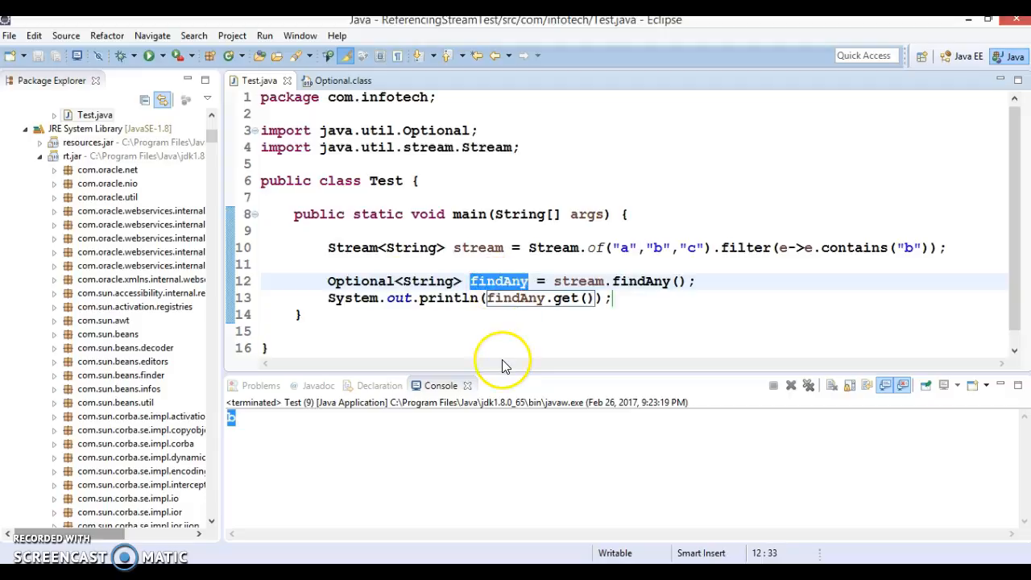
pyautogui.moveTo(505, 329)
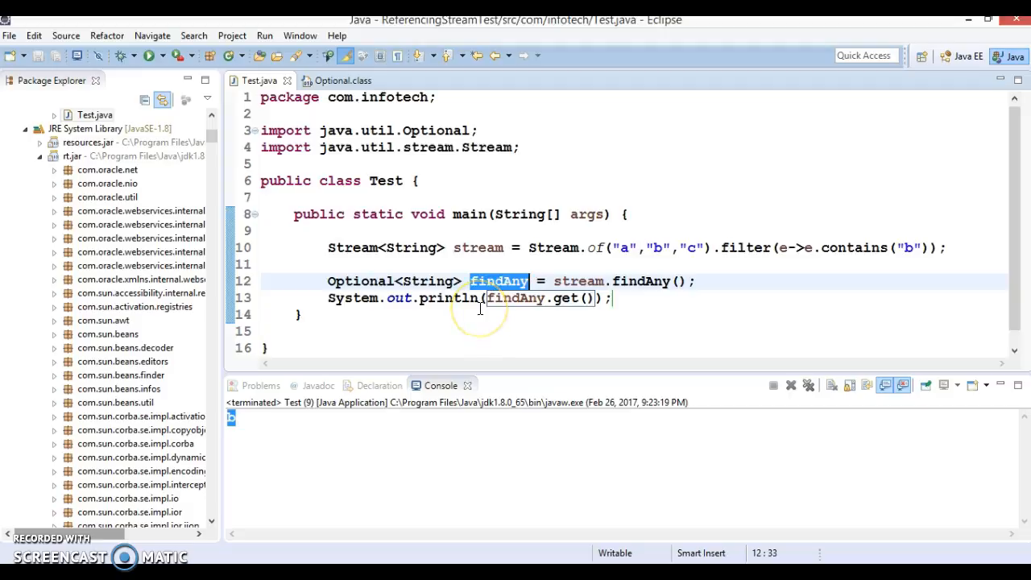
pyautogui.moveTo(480, 306)
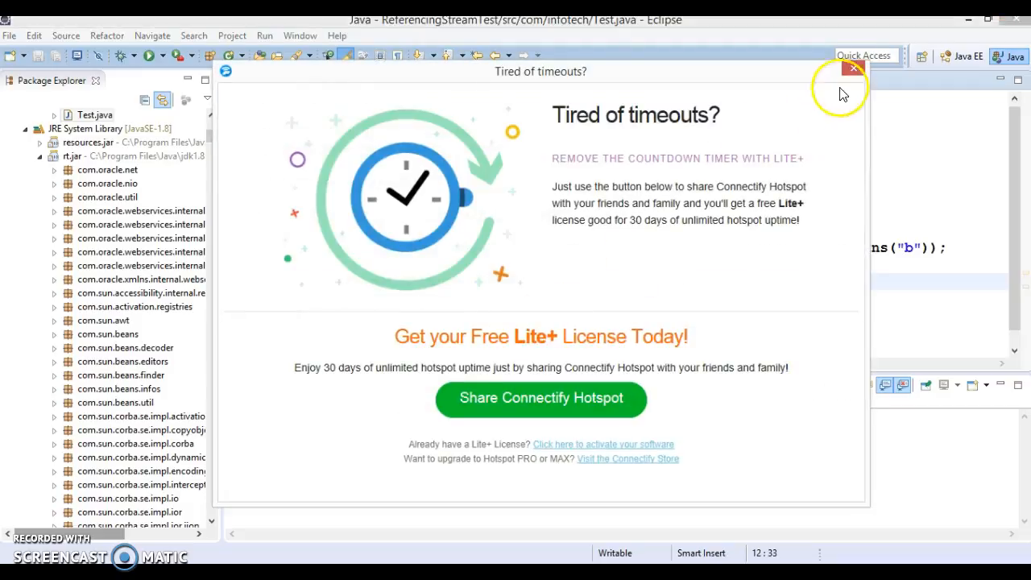
pyautogui.click(853, 68)
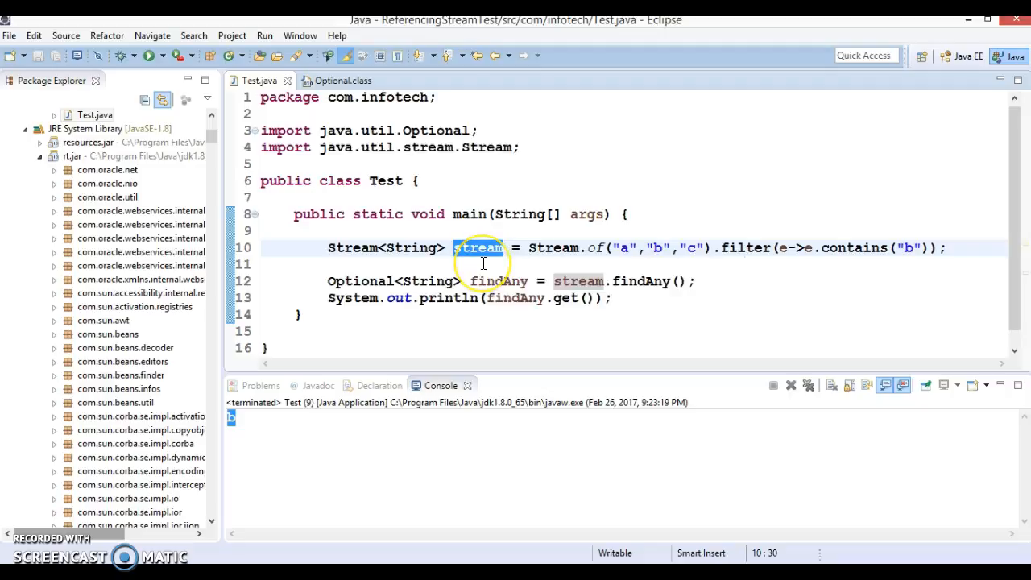
pyautogui.click(612, 297)
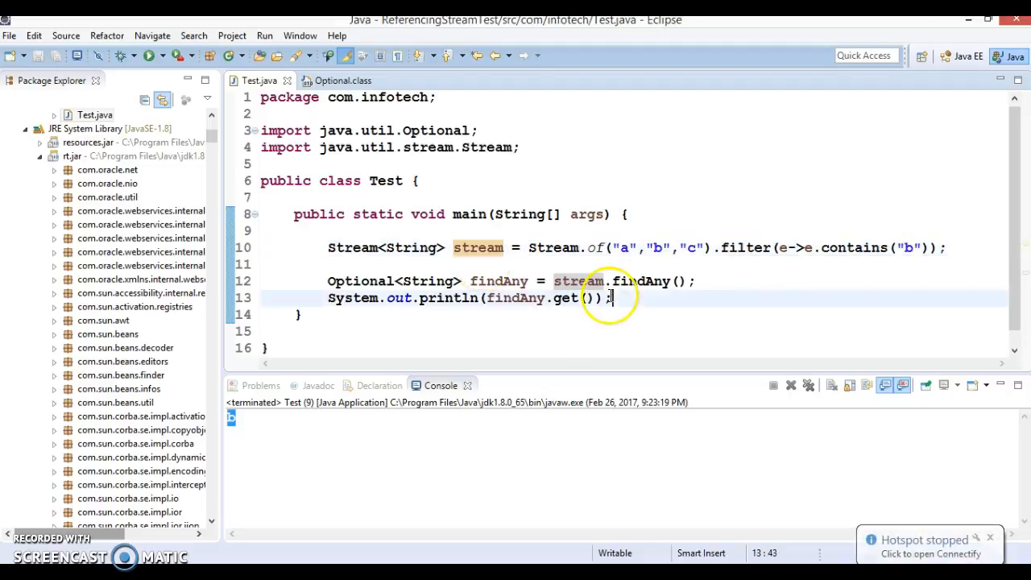
# - Type a stream.findFirst() call on the already-used stream
pyautogui.write('stream')
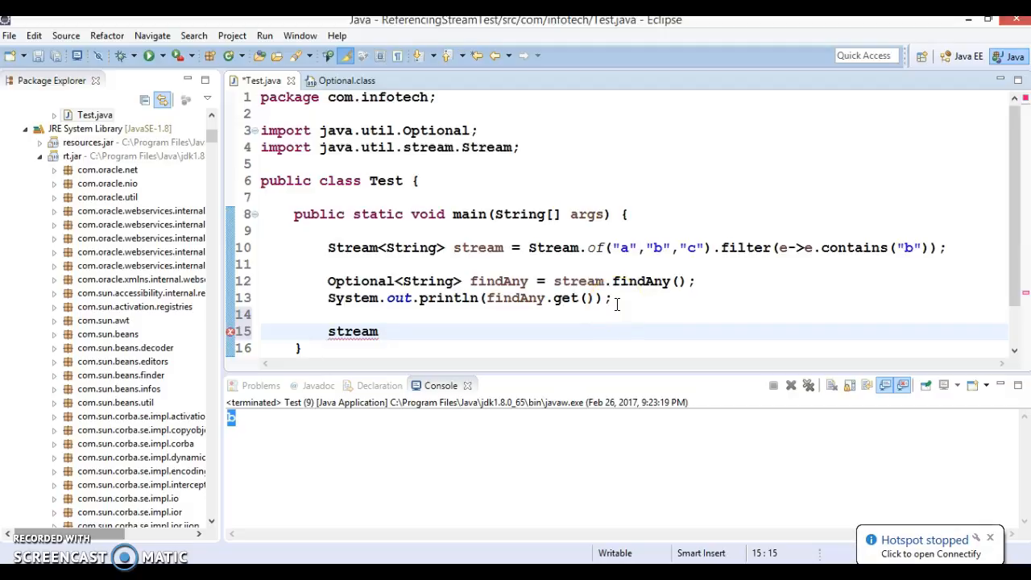
pyautogui.write('find')
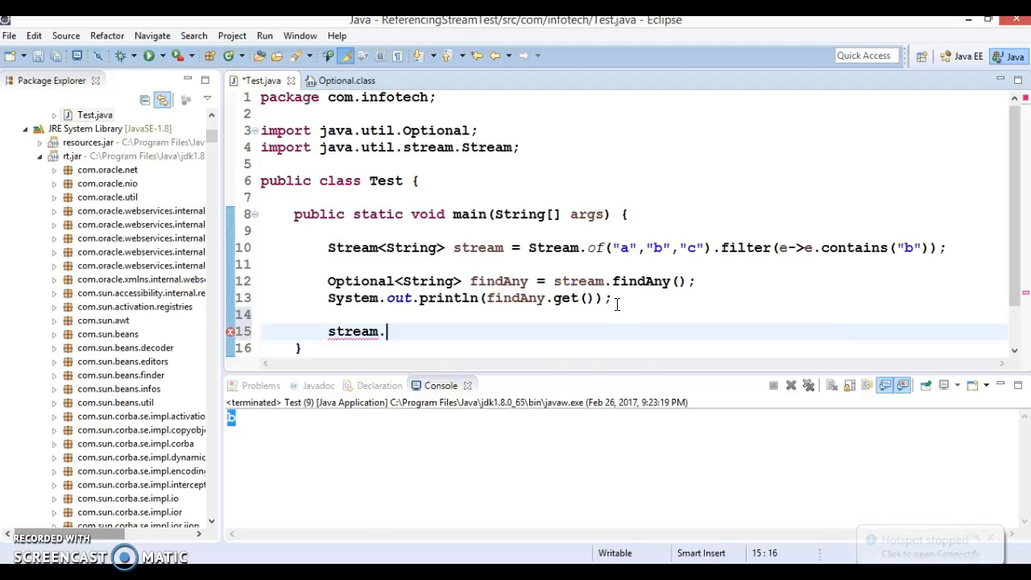
pyautogui.write('findFirst =')
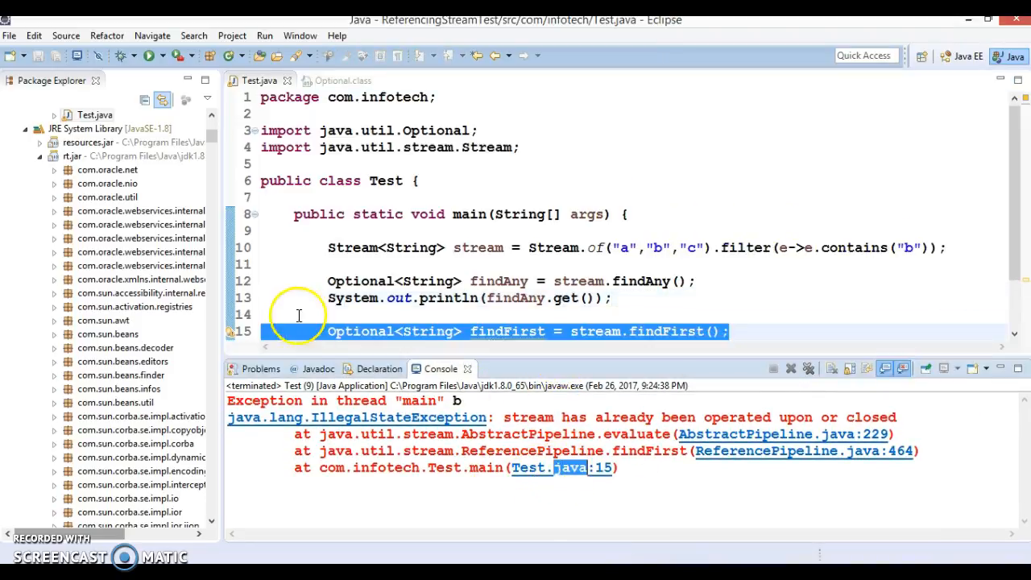
pyautogui.moveTo(439, 323)
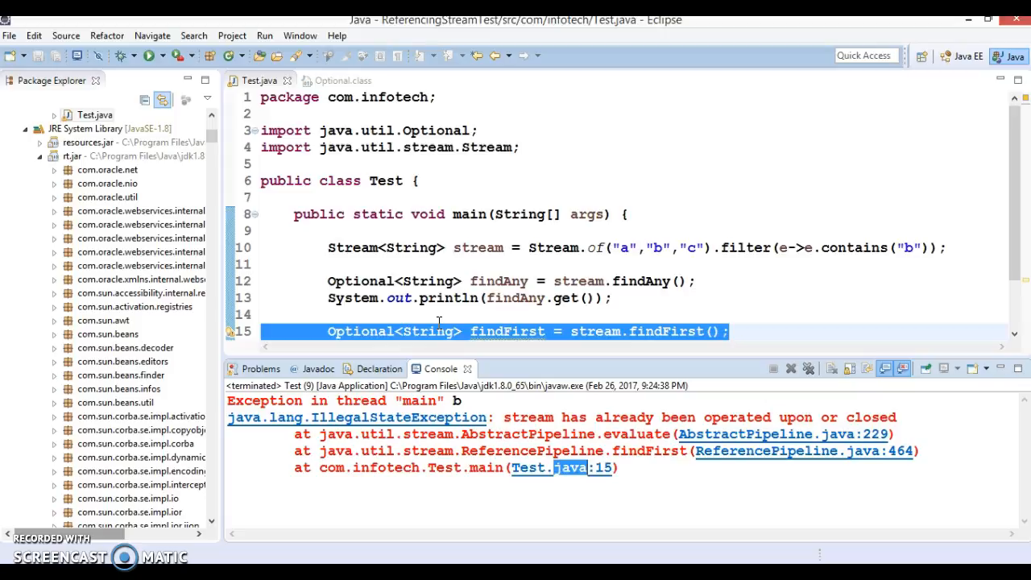
pyautogui.moveTo(405, 434)
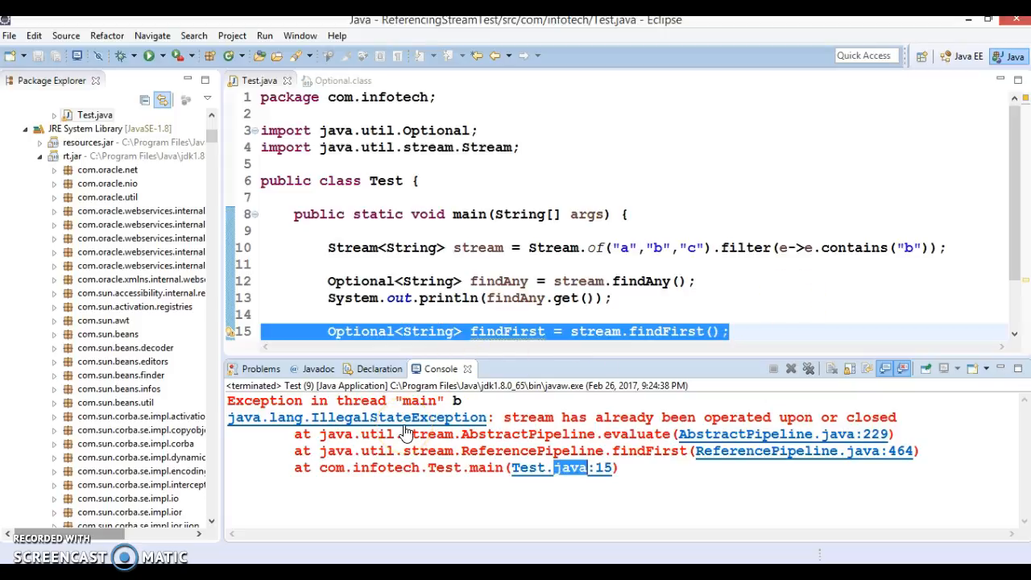
pyautogui.moveTo(436, 423)
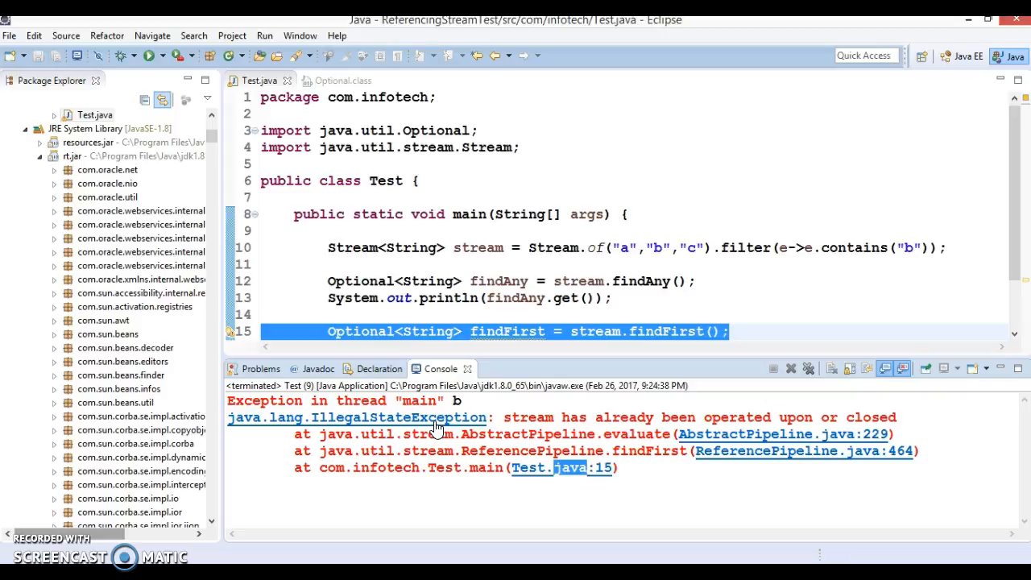
pyautogui.moveTo(530, 349)
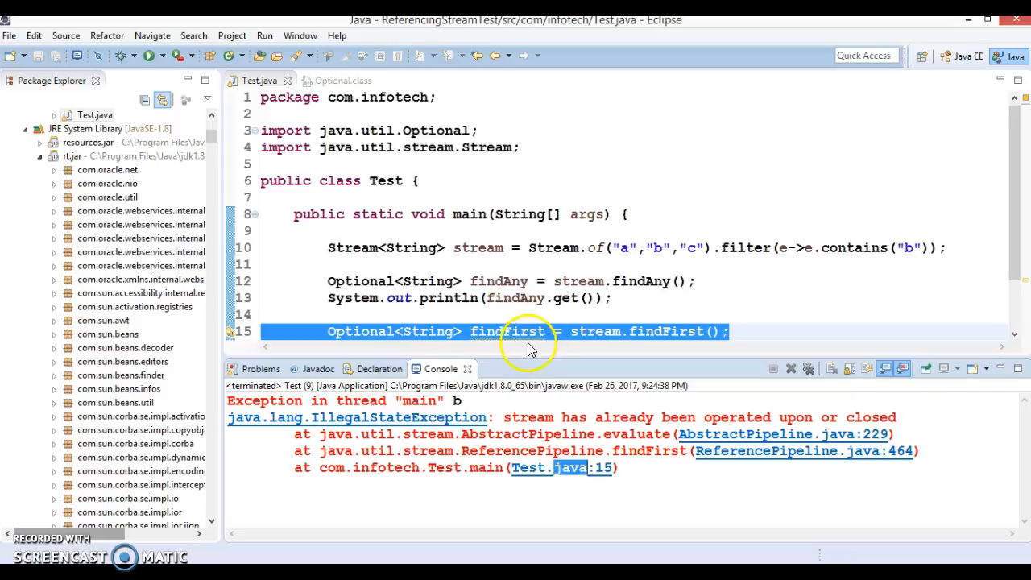
# - Place the caret on the findFirst variable in the editor
pyautogui.click(507, 332)
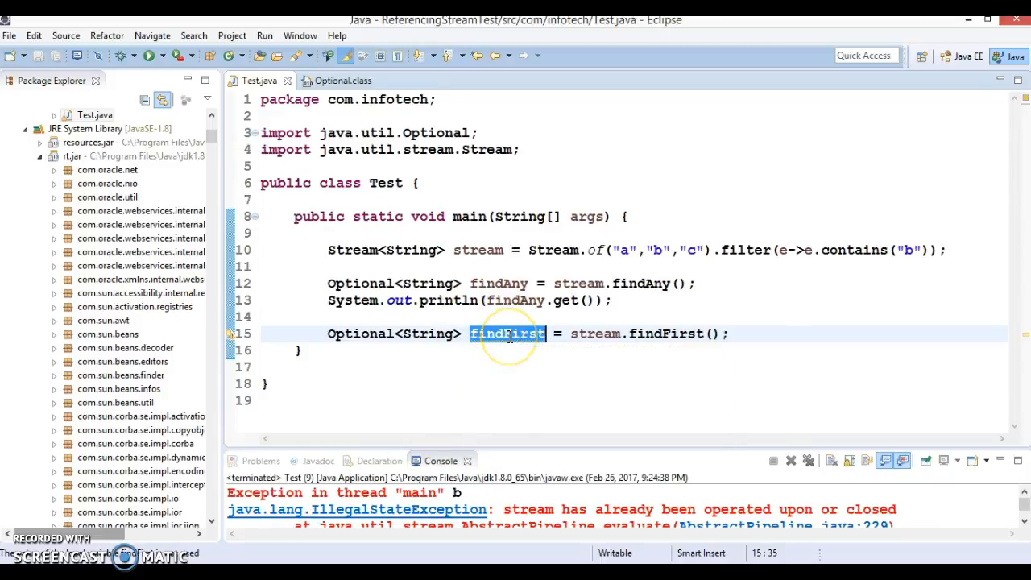
pyautogui.moveTo(658, 311)
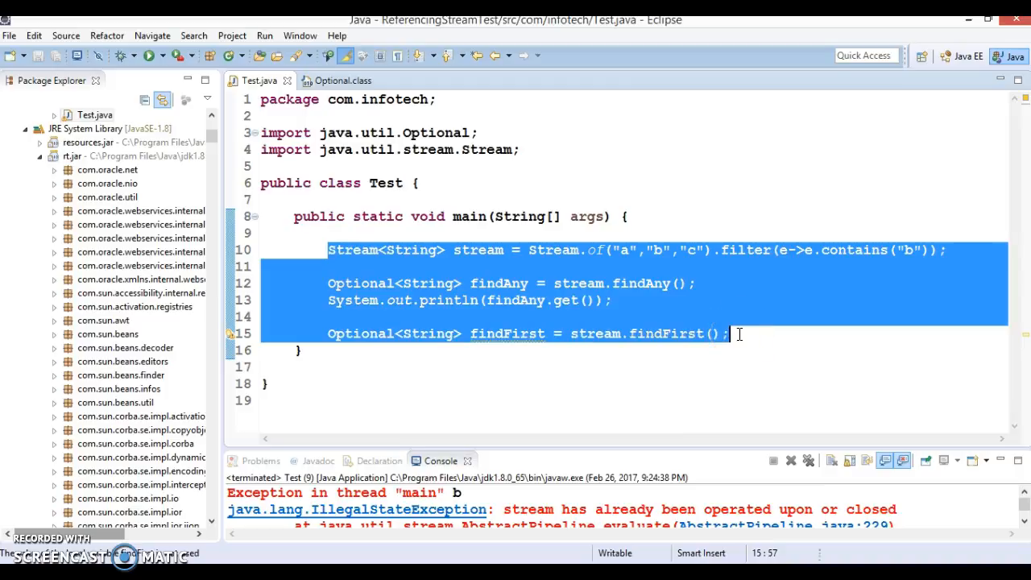
# - Wrap the original stream code in a /* */ comment and enter the block to tidy it
pyautogui.press('Delete')
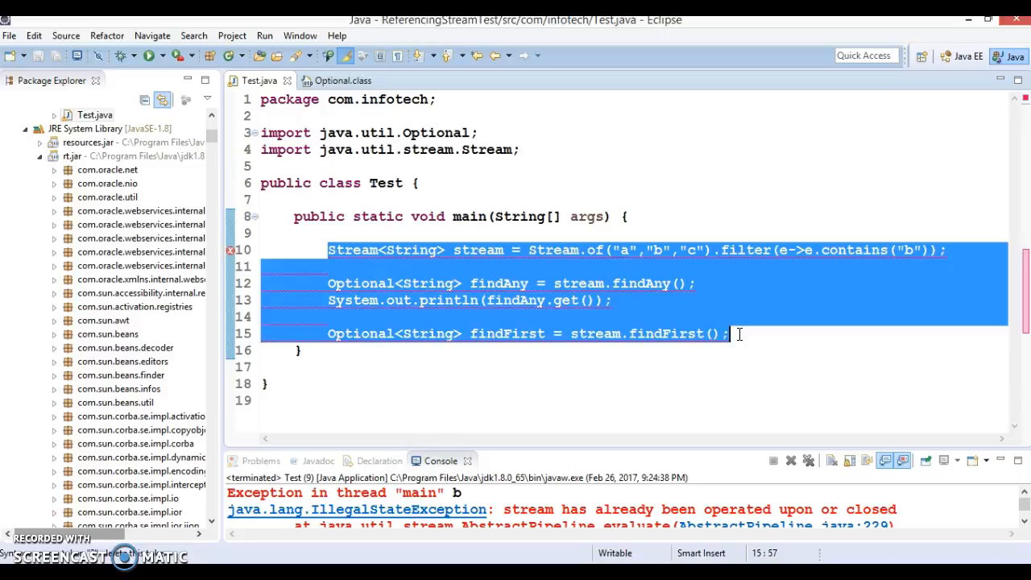
pyautogui.write('/*')
pyautogui.write('*/')
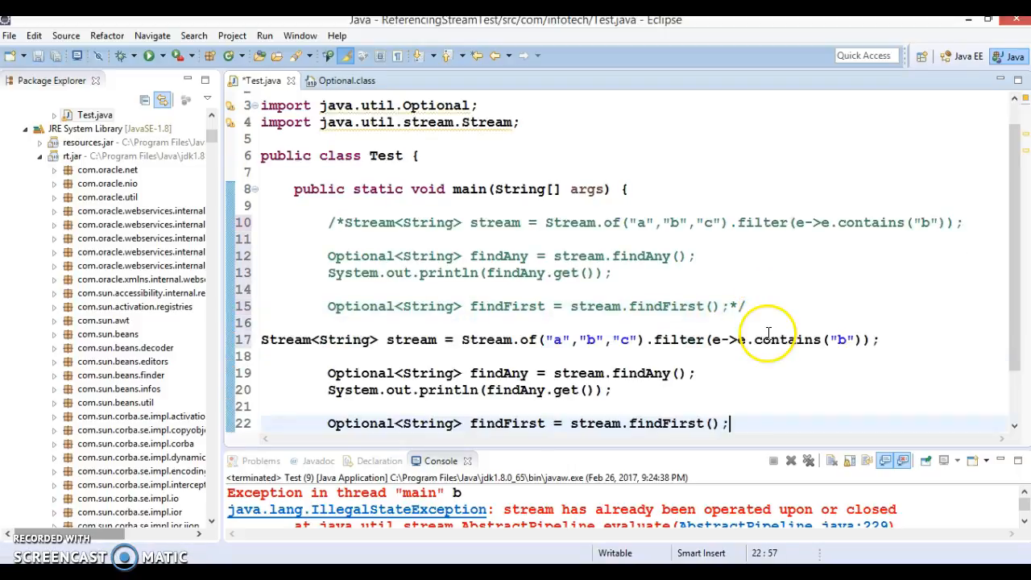
pyautogui.click(328, 339)
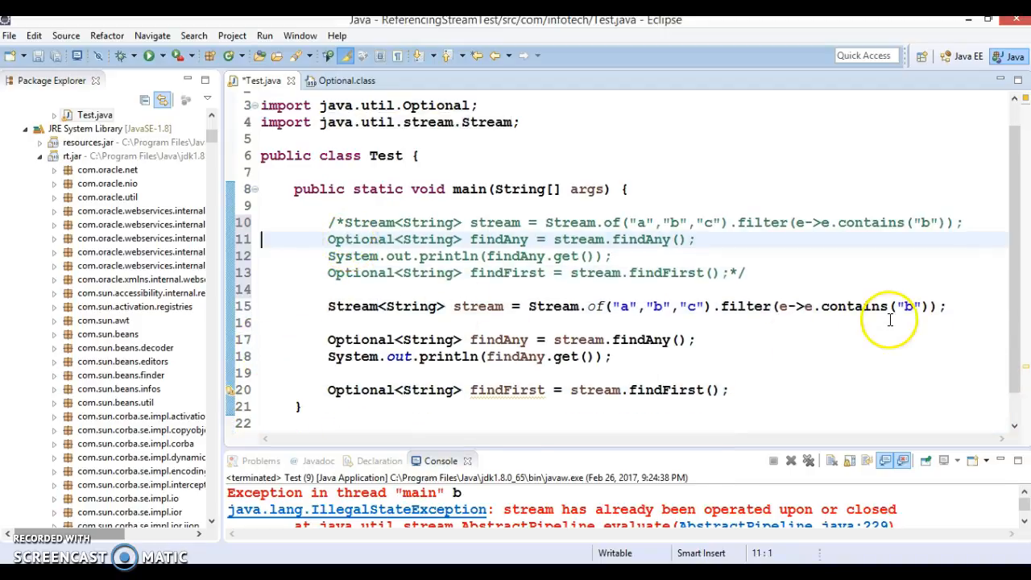
pyautogui.moveTo(515, 306)
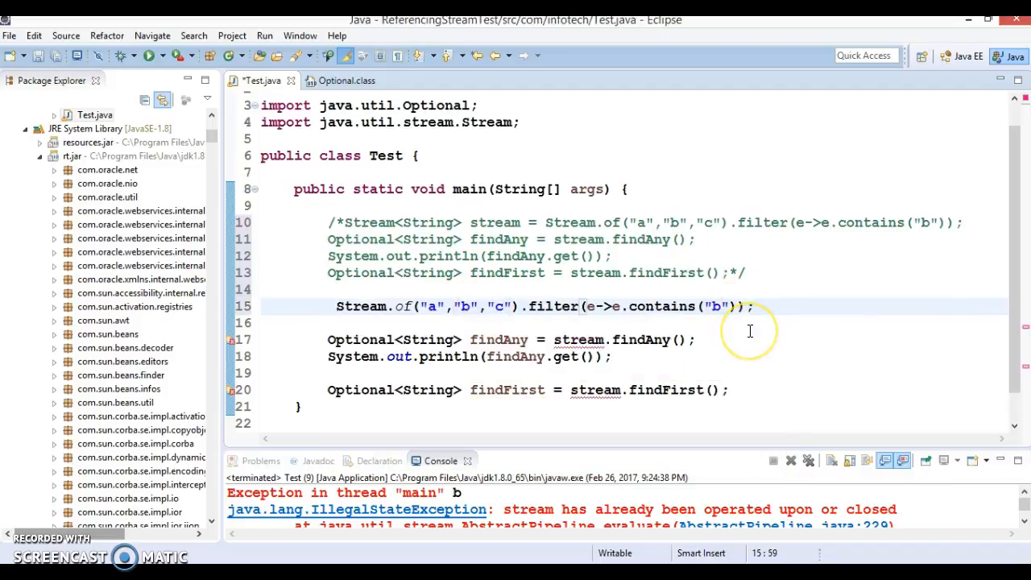
# - Append .collect(Collectors.toList()) to the filtered stream and store it in List<String> collect
pyautogui.write('.collect(Co')
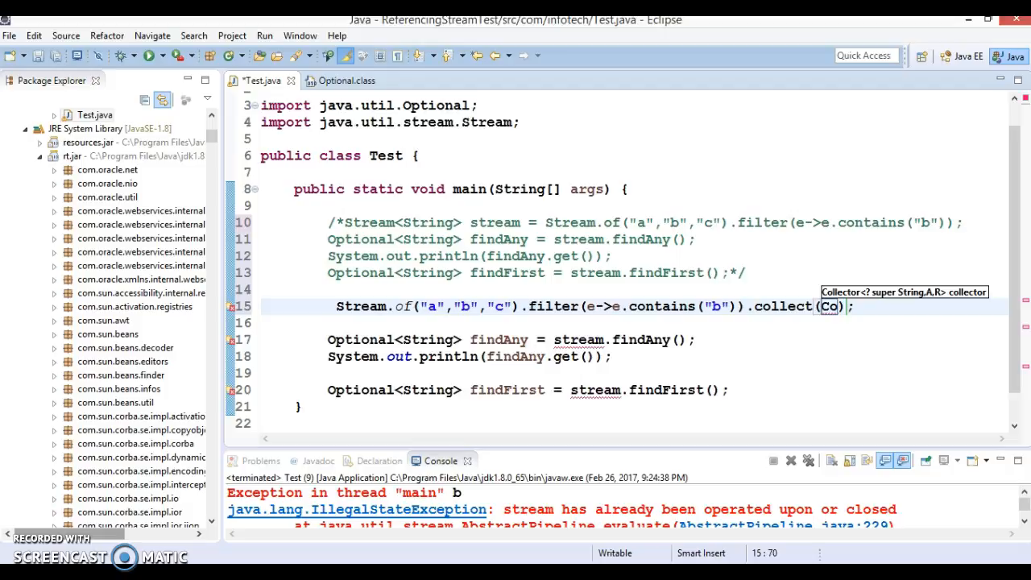
pyautogui.write('ll')
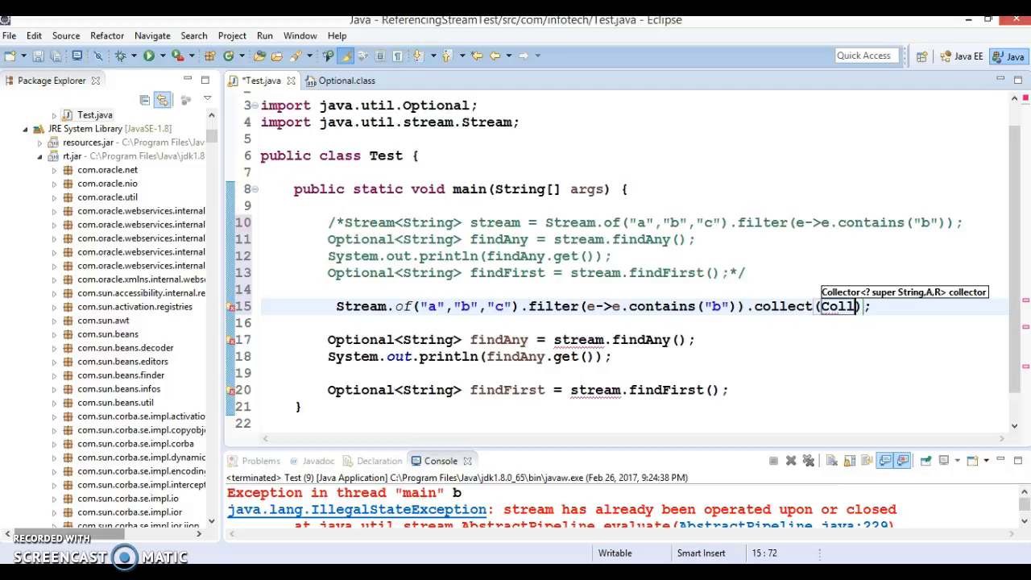
pyautogui.write('ecto')
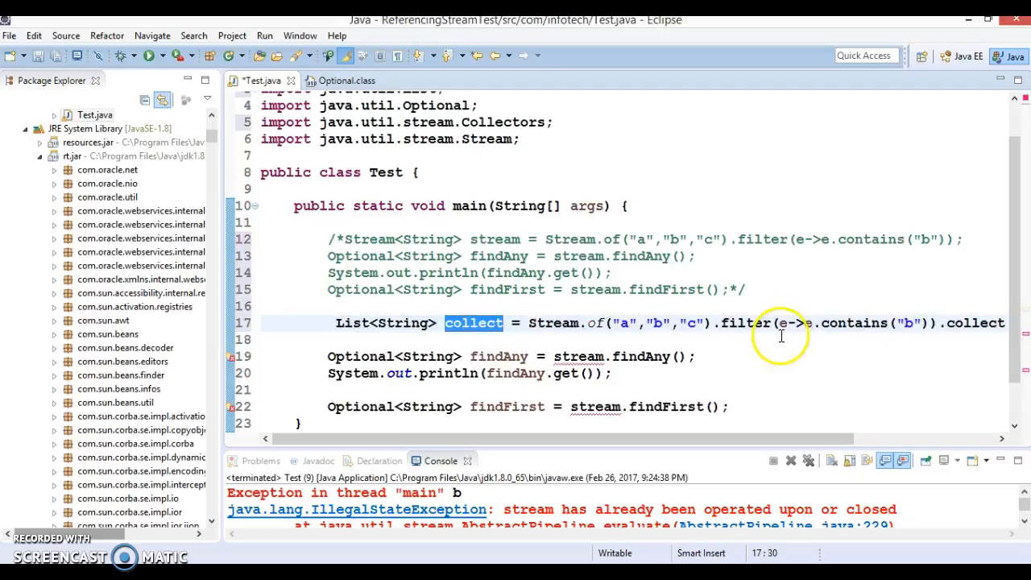
pyautogui.doubleClick(404, 323)
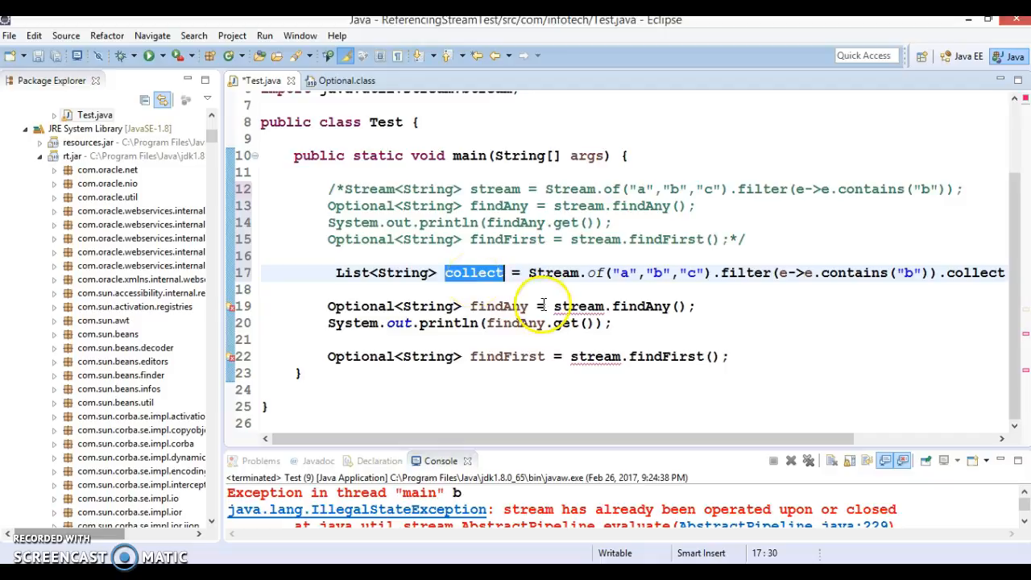
# - Replace the findAny line with collect.stream().findAny() and assign the result to a variable
pyautogui.click(578, 306)
pyautogui.write('collect.findAny')
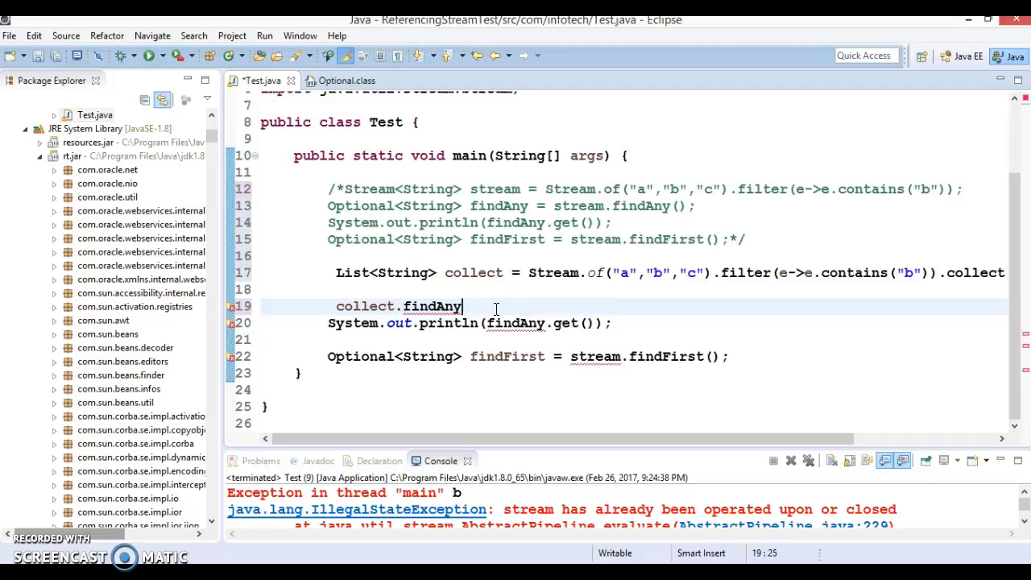
pyautogui.press('BackSpace')
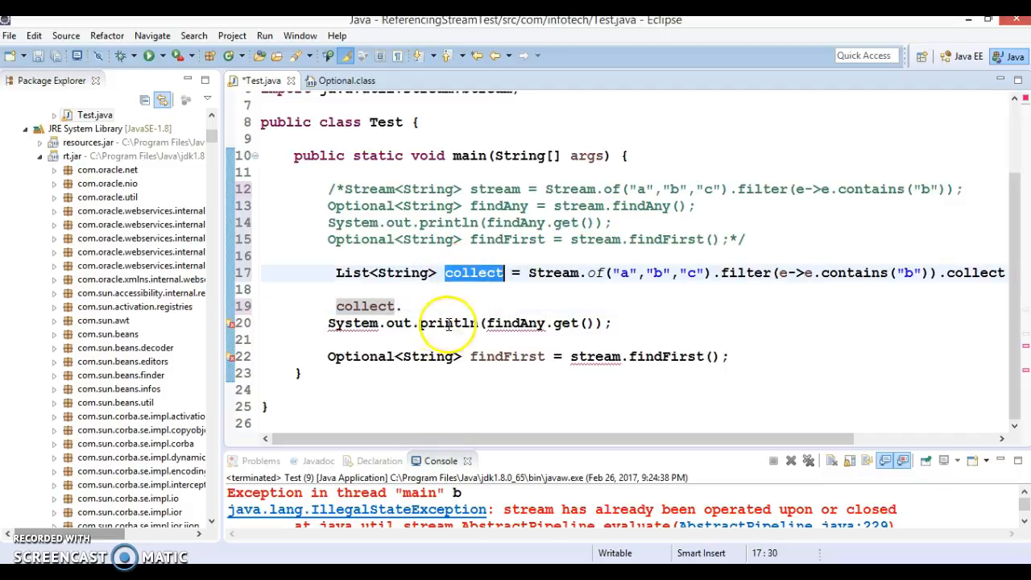
pyautogui.write('.st')
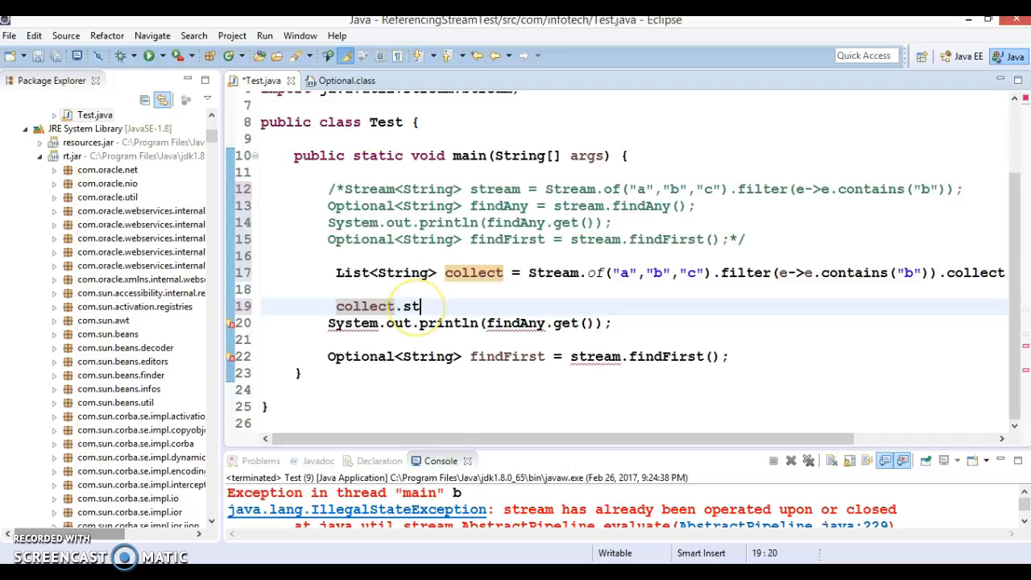
pyautogui.write('ream()')
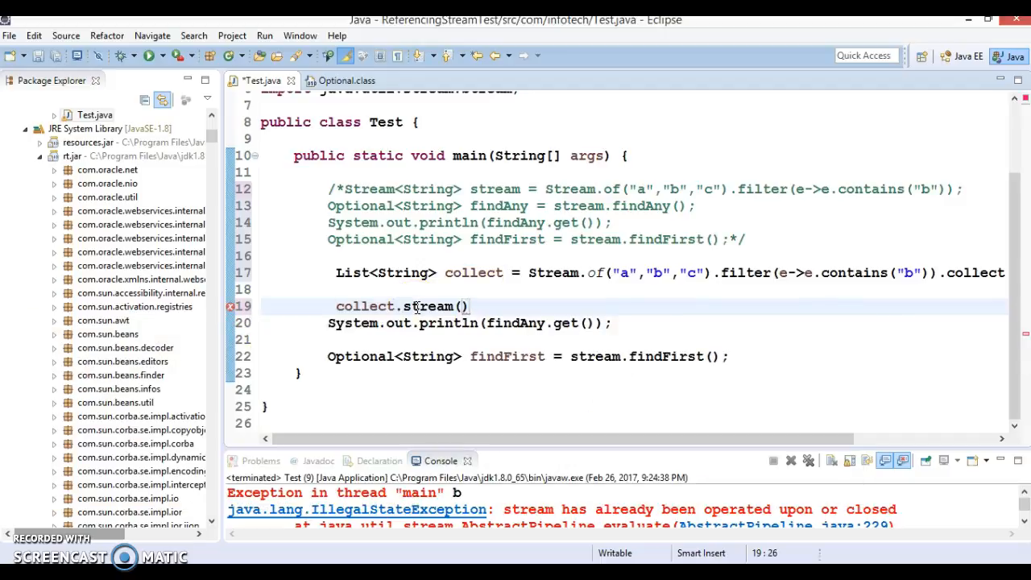
pyautogui.write('.')
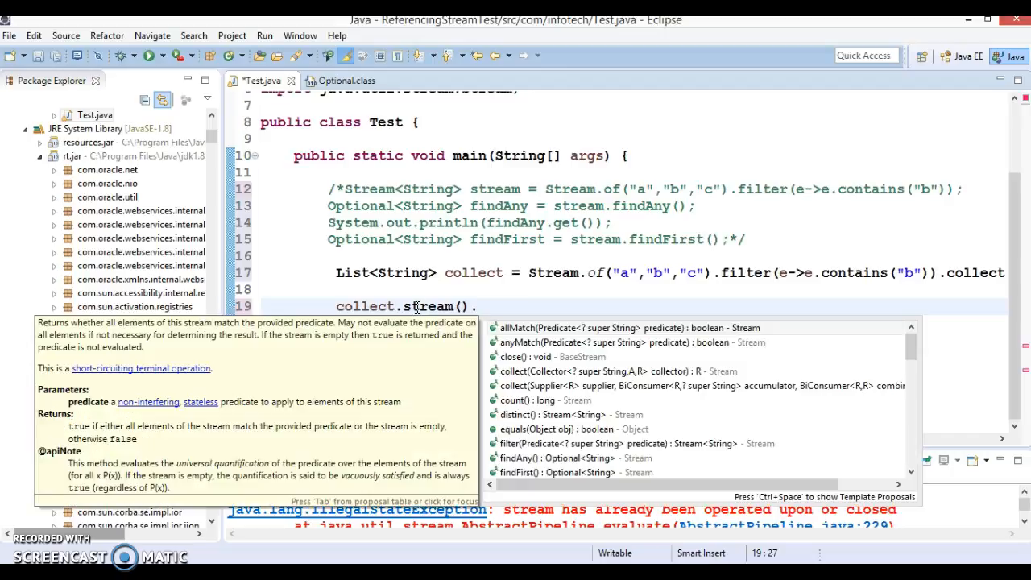
pyautogui.write('fin')
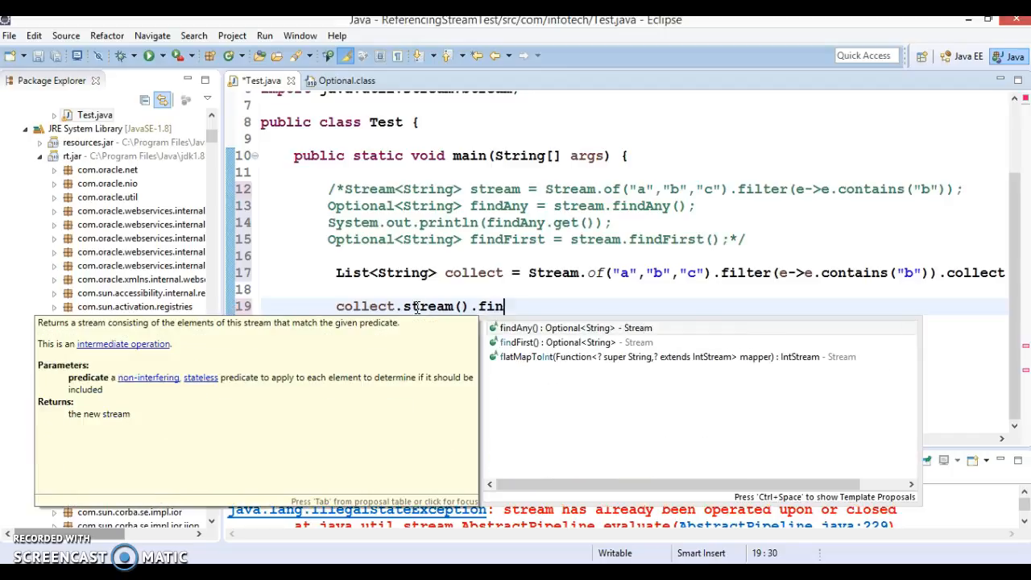
pyautogui.write('dAny();')
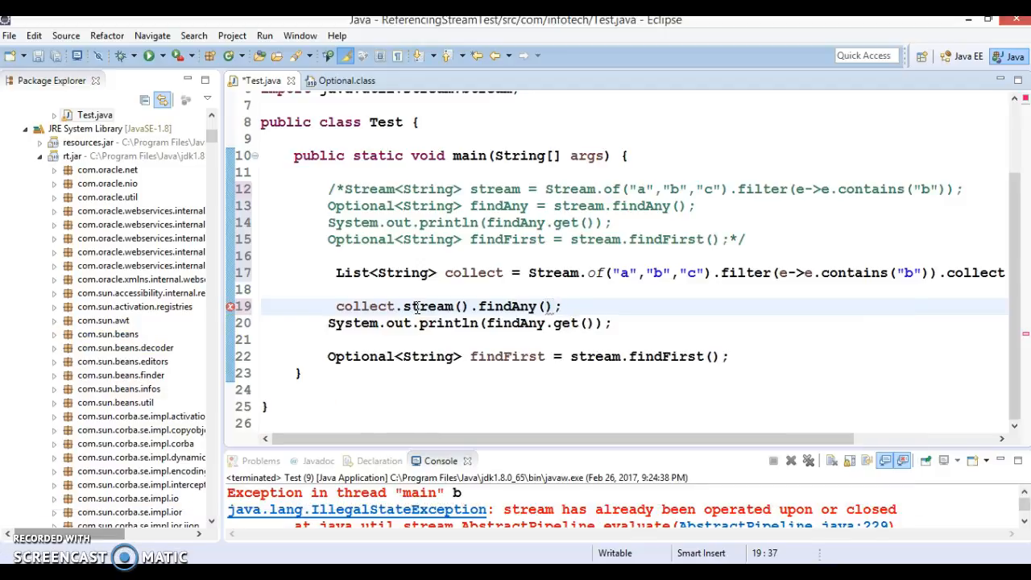
pyautogui.doubleClick(507, 306)
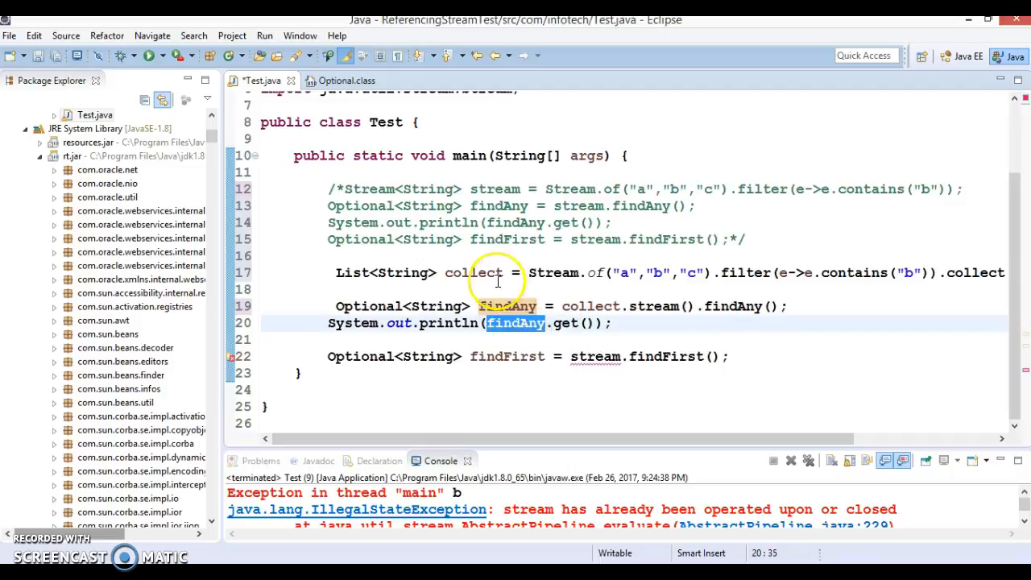
pyautogui.doubleClick(474, 272)
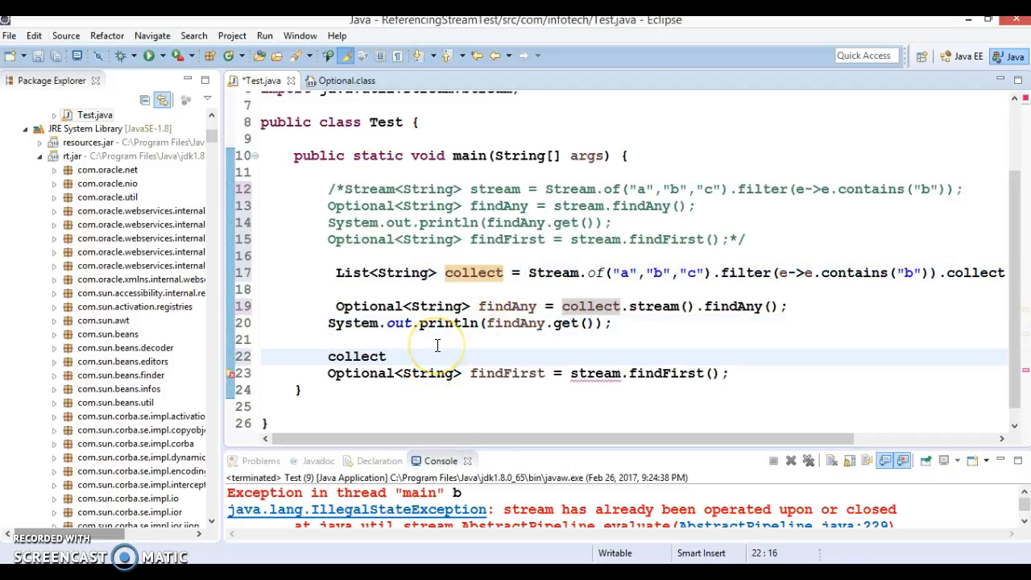
# - Write collect.stream().findFirst() on line 22, renaming variable findFirst2 to findFirst
pyautogui.write('.stream()')
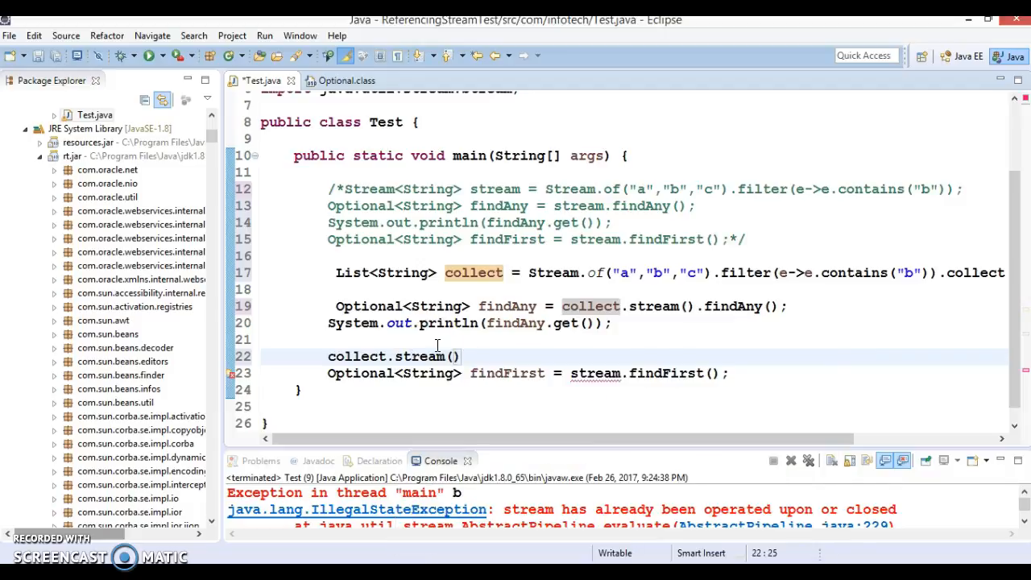
pyautogui.write('.')
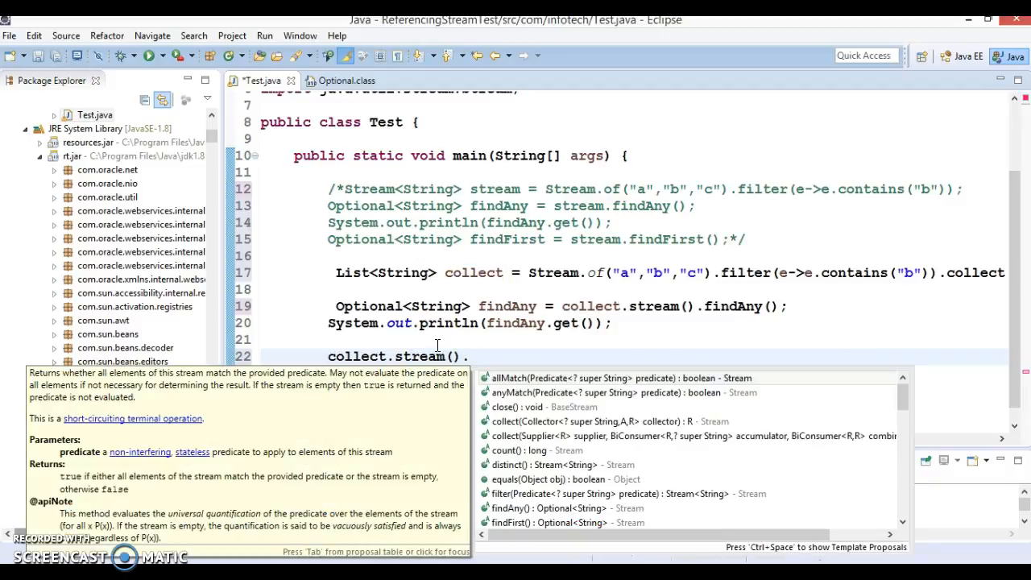
pyautogui.write('findFirst2 =')
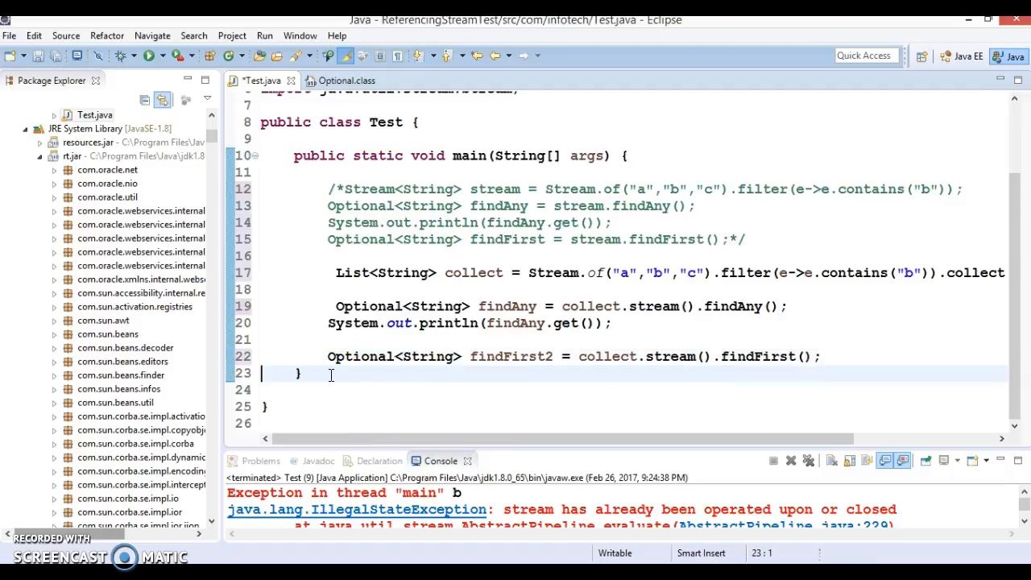
pyautogui.click(556, 356)
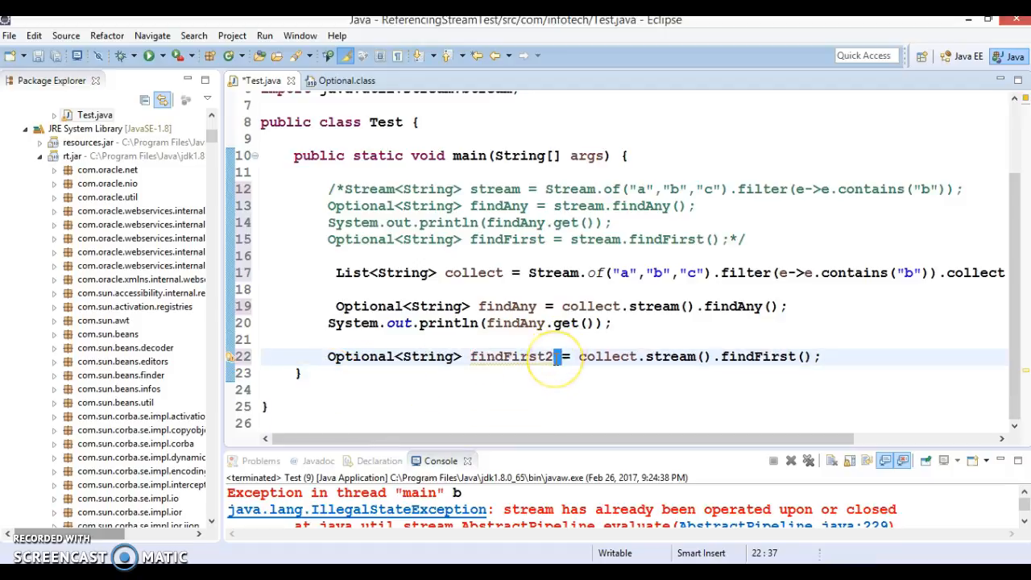
pyautogui.press('BackSpace')
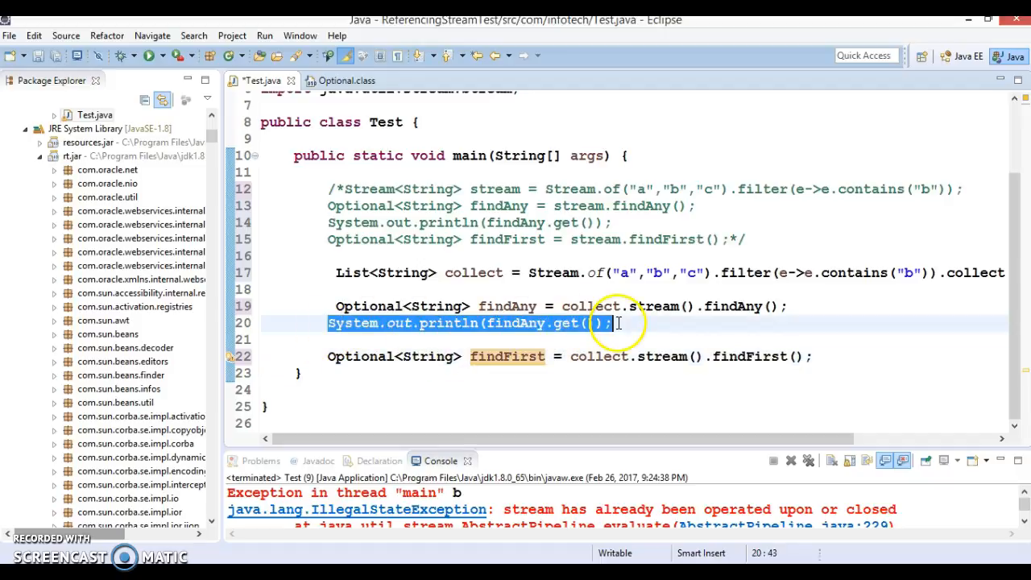
# - Copy the System.out.println line below the findFirst assignment
pyautogui.click(793, 356)
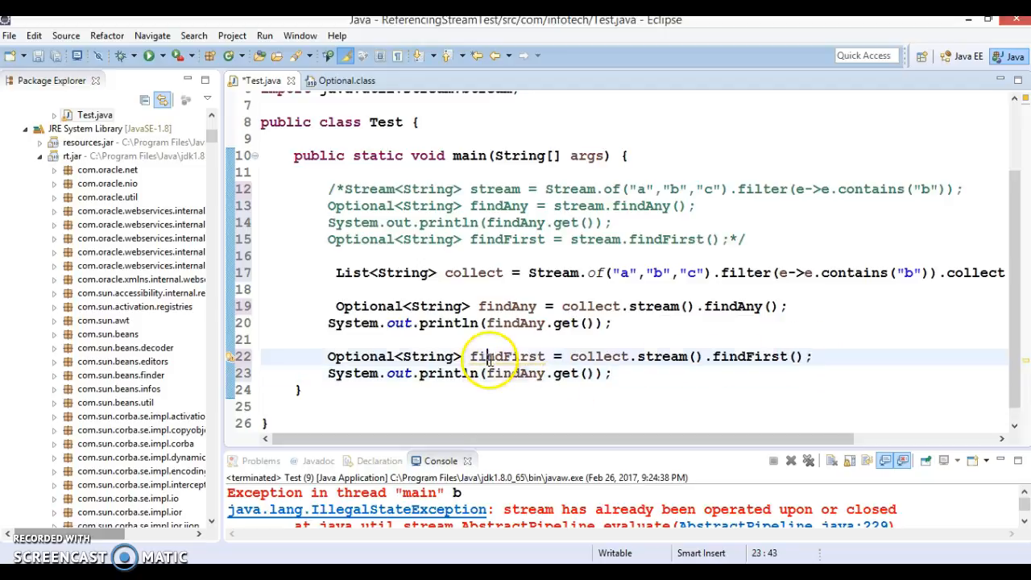
pyautogui.doubleClick(515, 373)
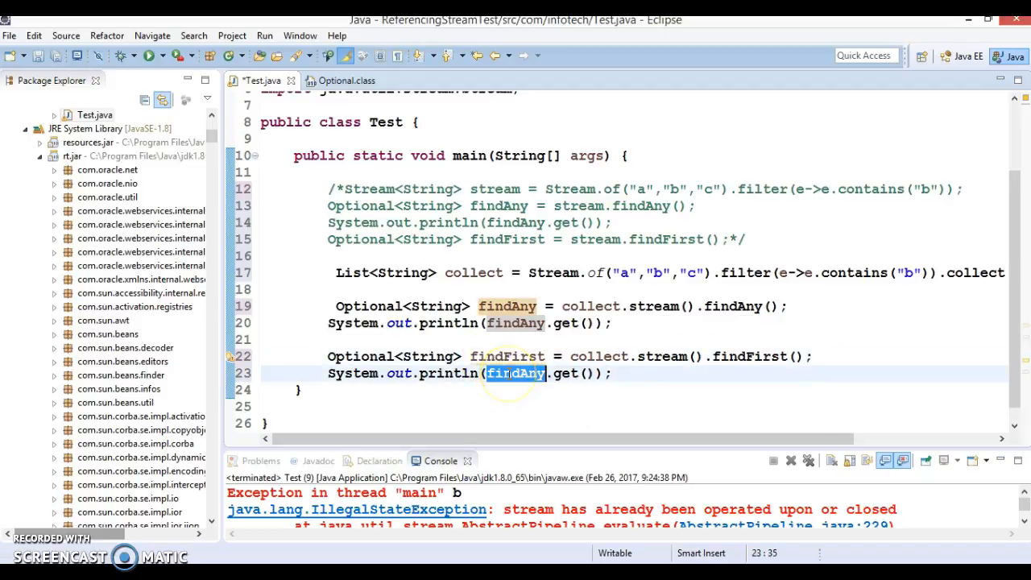
pyautogui.rightClick(524, 291)
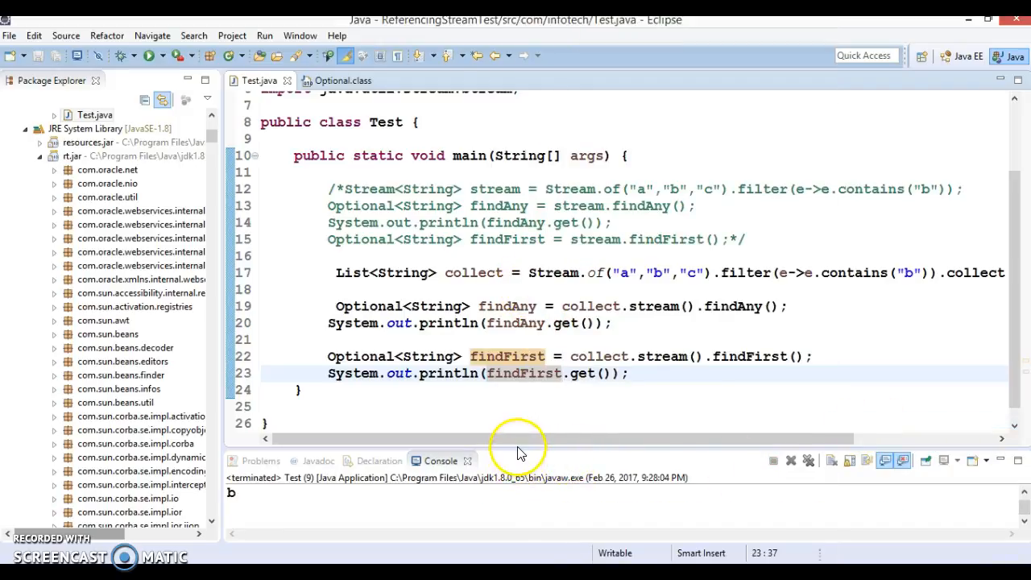
pyautogui.moveTo(524, 450)
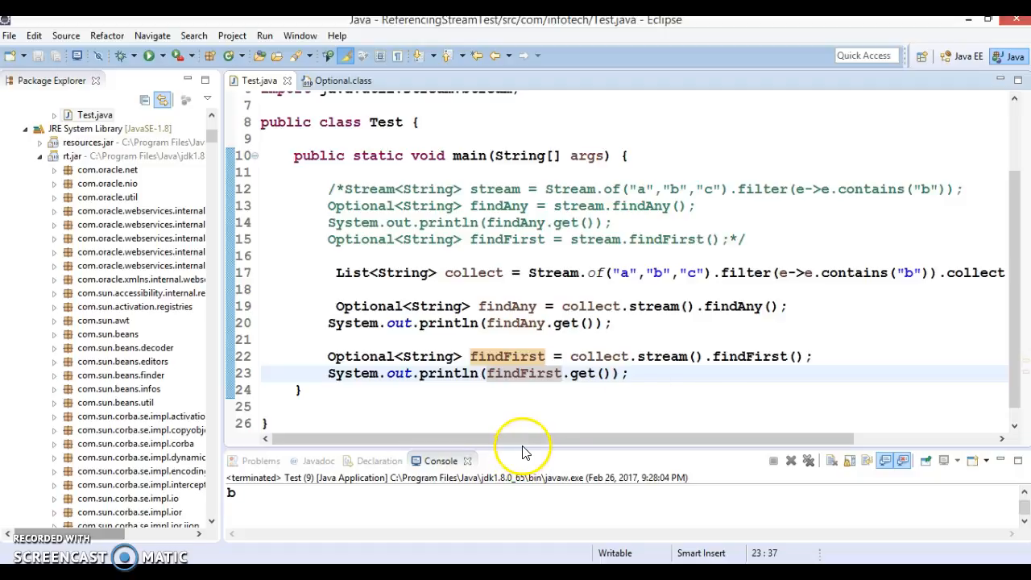
# - Print findFirst instead of findAny in the new println, then run Test and review collect and findAny
pyautogui.moveTo(523, 438); pyautogui.dragTo(805, 438)
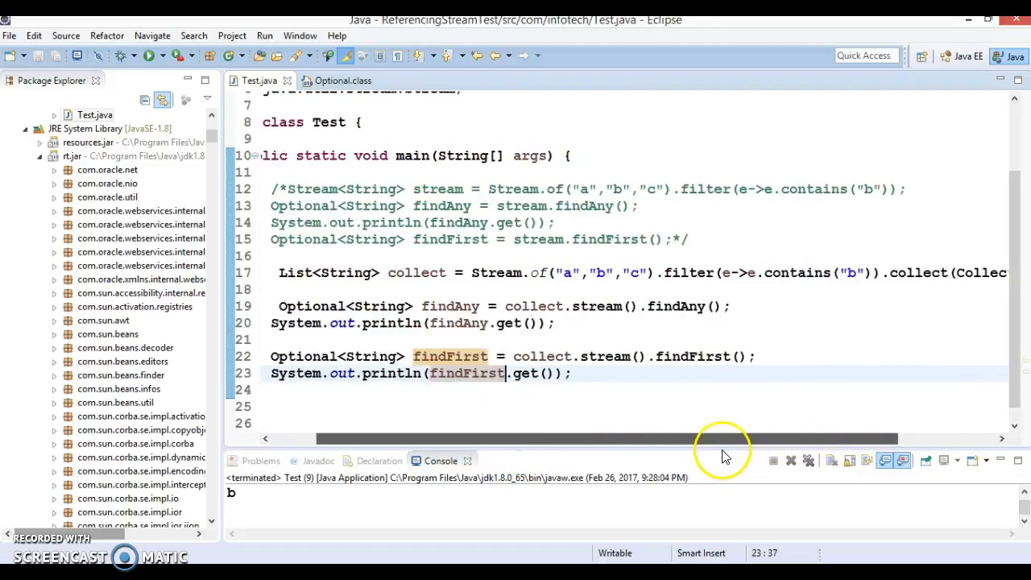
pyautogui.doubleClick(533, 273)
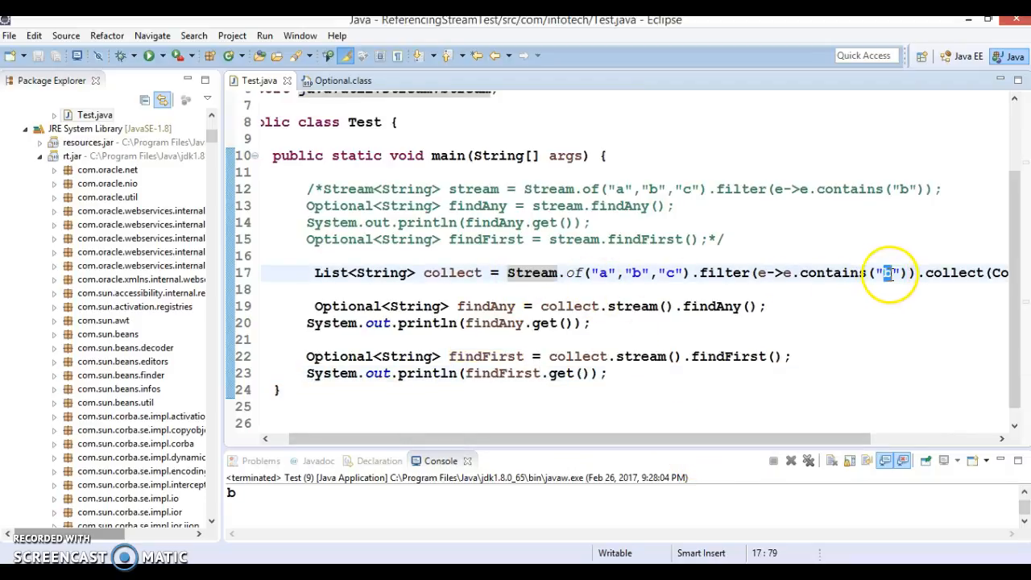
pyautogui.moveTo(812, 449)
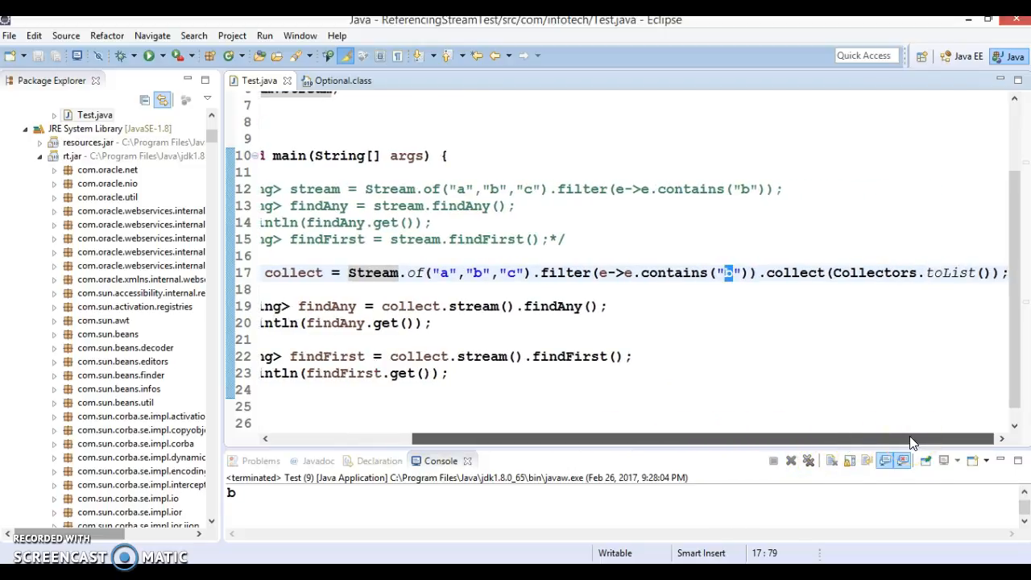
pyautogui.hscroll(-3)
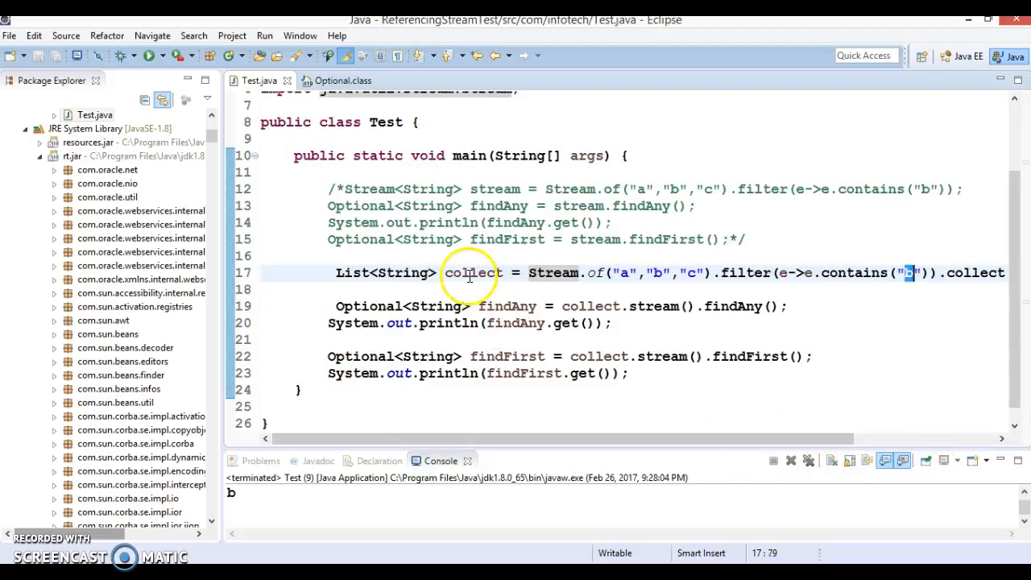
pyautogui.doubleClick(469, 272)
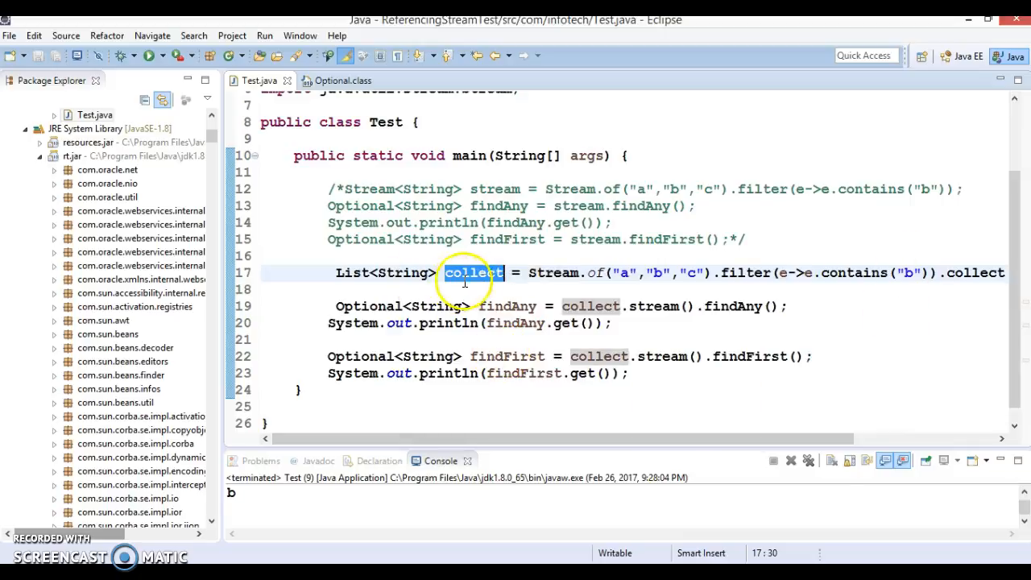
pyautogui.moveTo(471, 272)
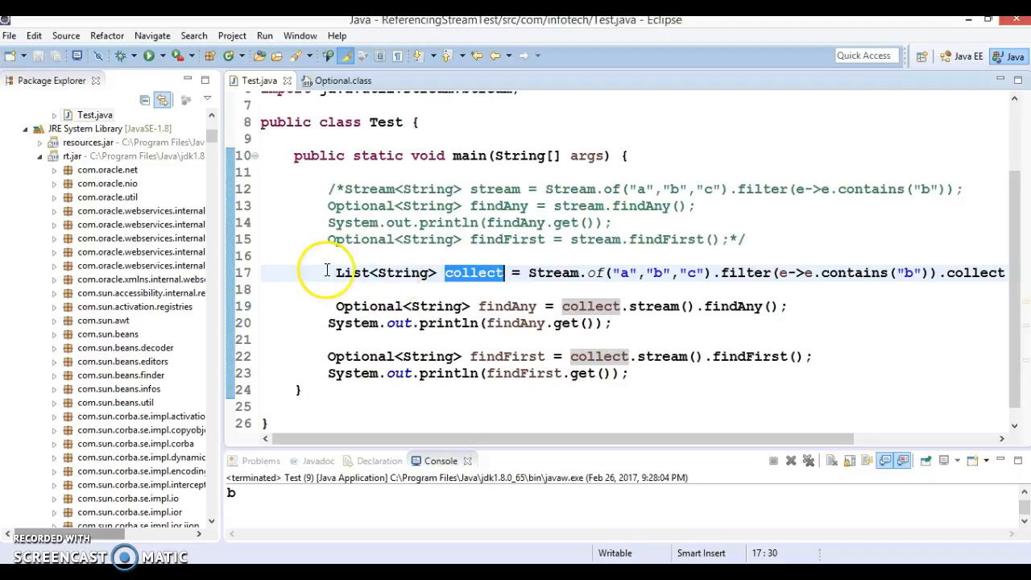
pyautogui.moveTo(509, 306)
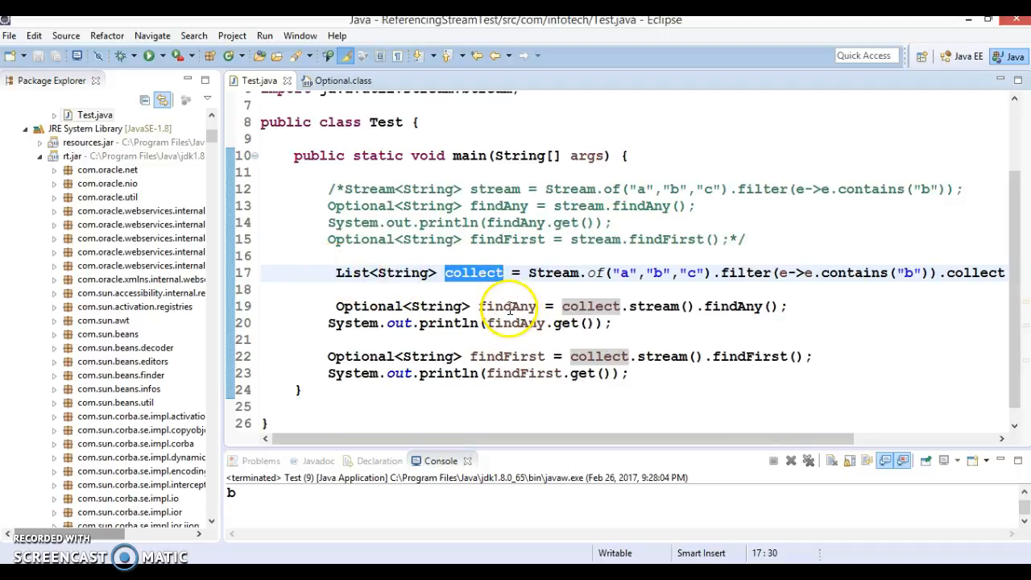
pyautogui.doubleClick(507, 307)
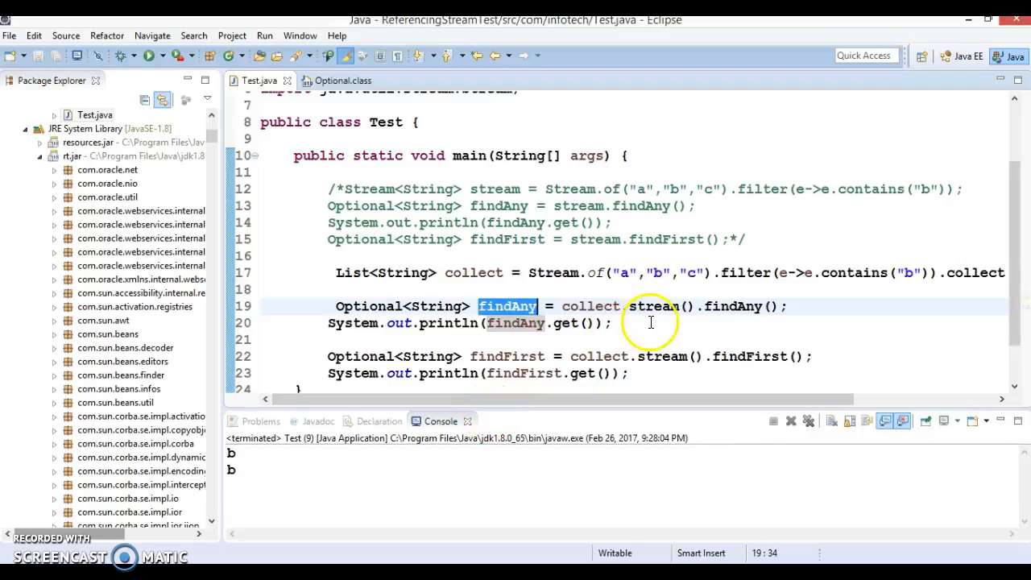
pyautogui.moveTo(624, 265)
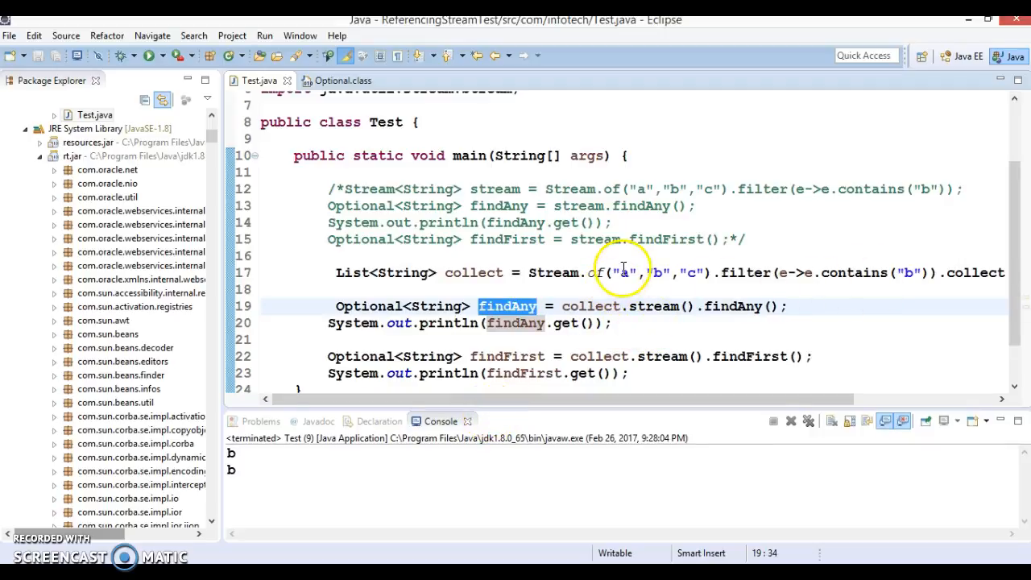
pyautogui.moveTo(645, 268)
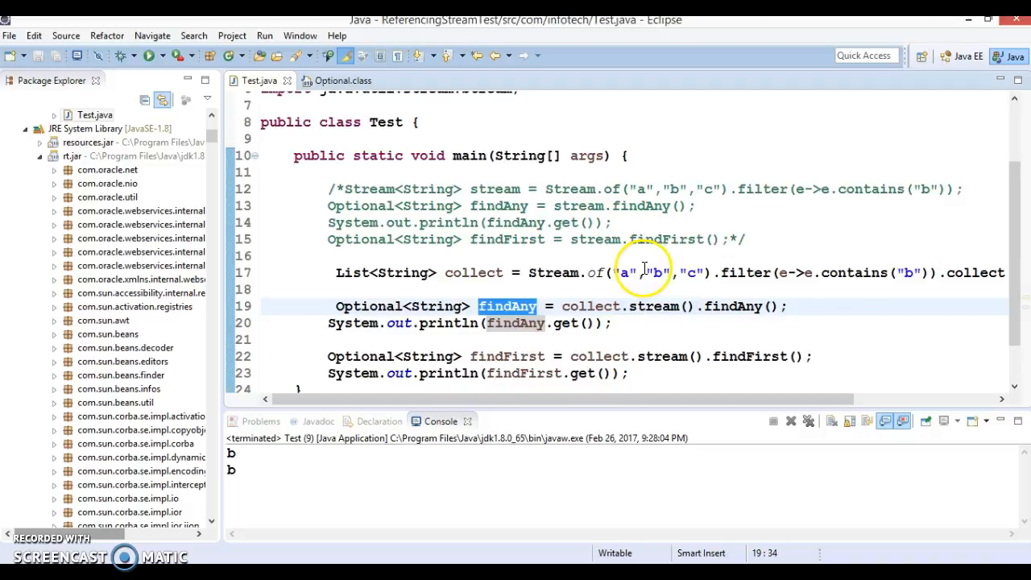
pyautogui.moveTo(540, 331)
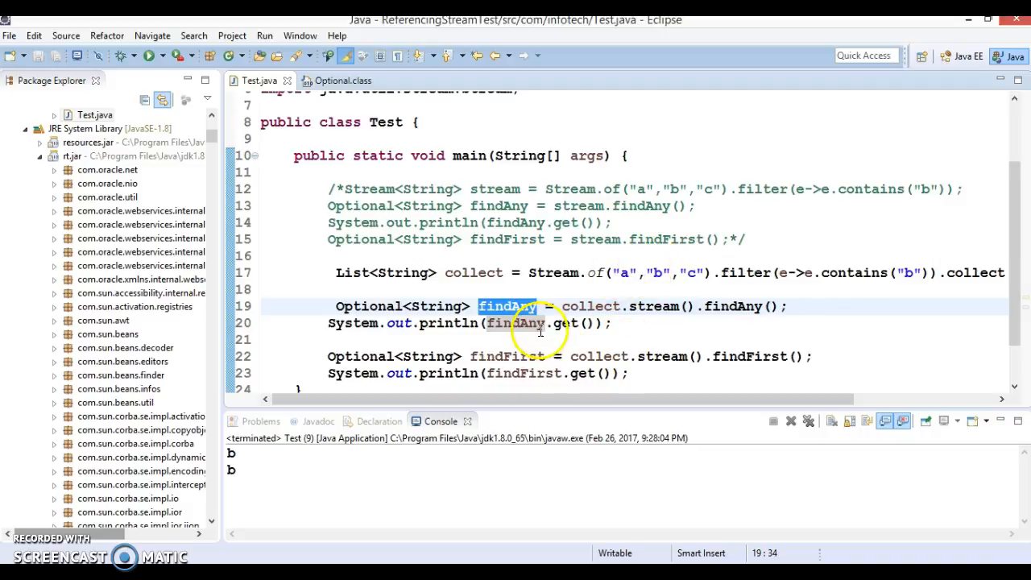
pyautogui.moveTo(656, 357)
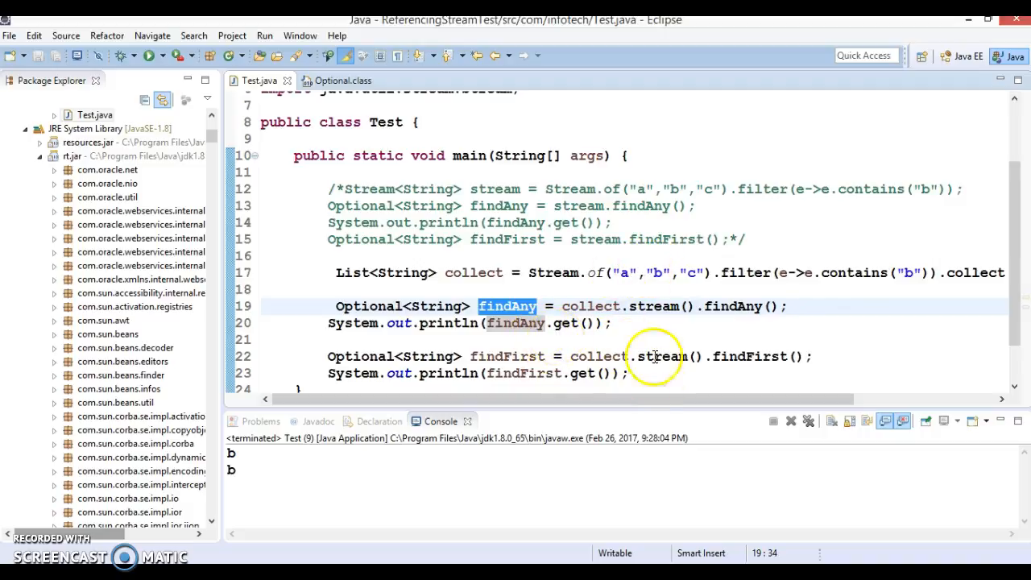
# - Highlight the findFirst call, the b value and the second print's variable to review the code
pyautogui.doubleClick(751, 356)
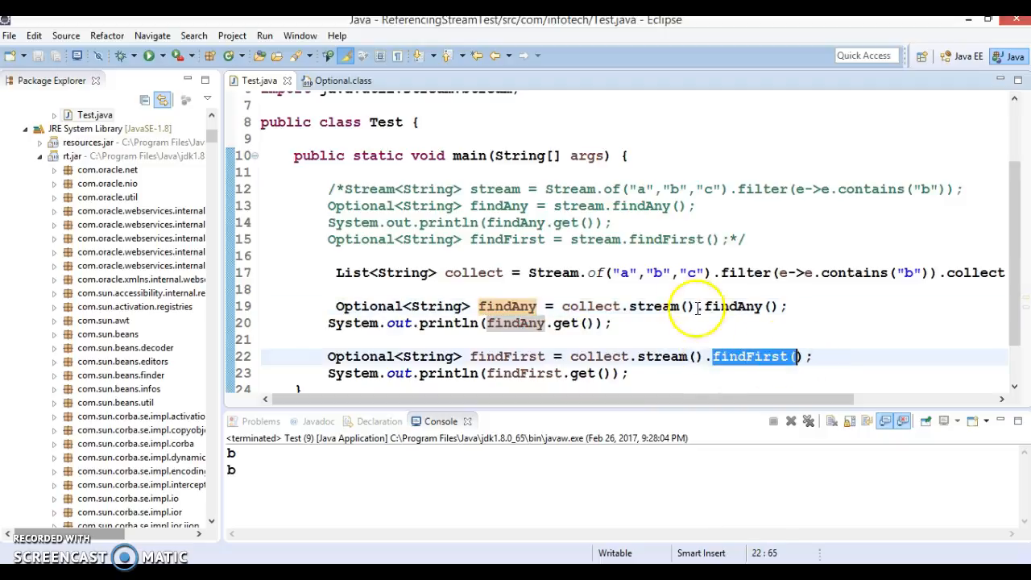
pyautogui.doubleClick(473, 272)
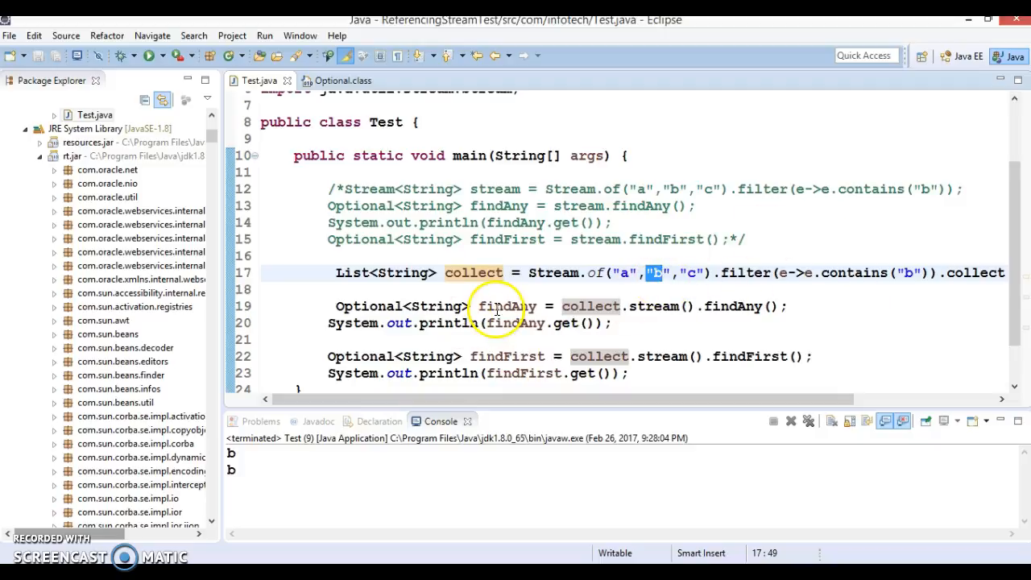
pyautogui.doubleClick(507, 306)
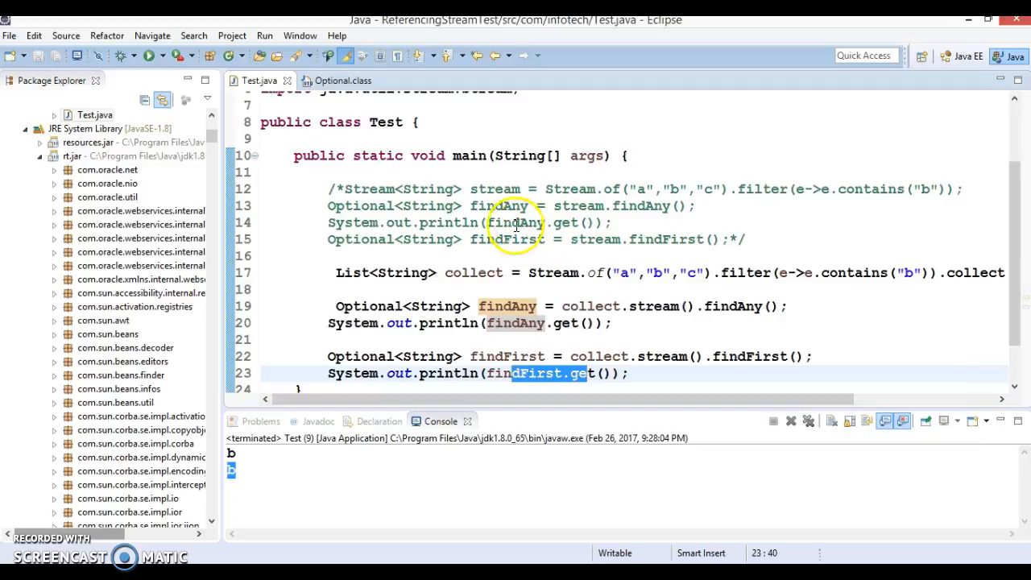
pyautogui.doubleClick(494, 189)
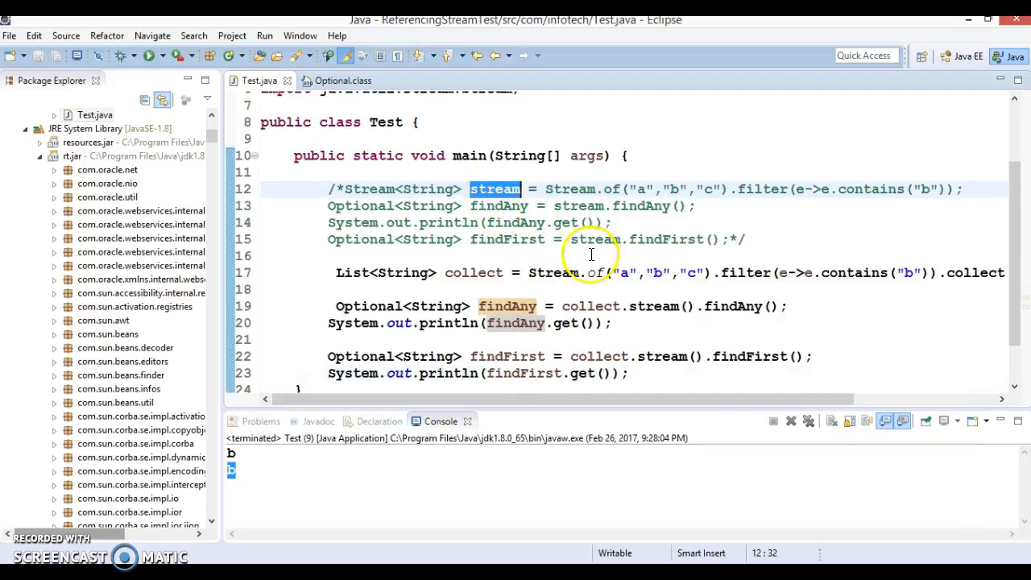
pyautogui.moveTo(632, 239)
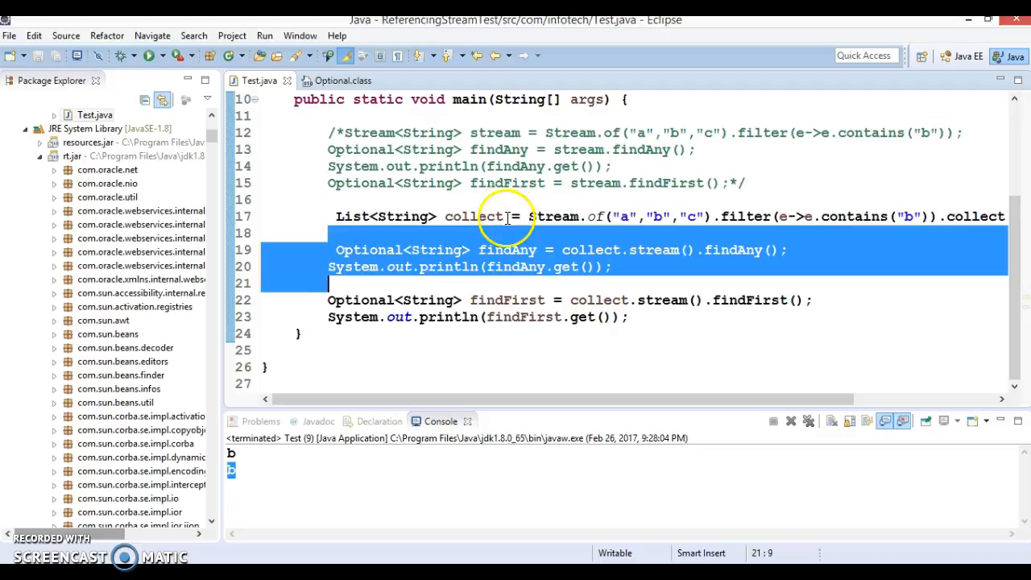
pyautogui.moveTo(209, 173)
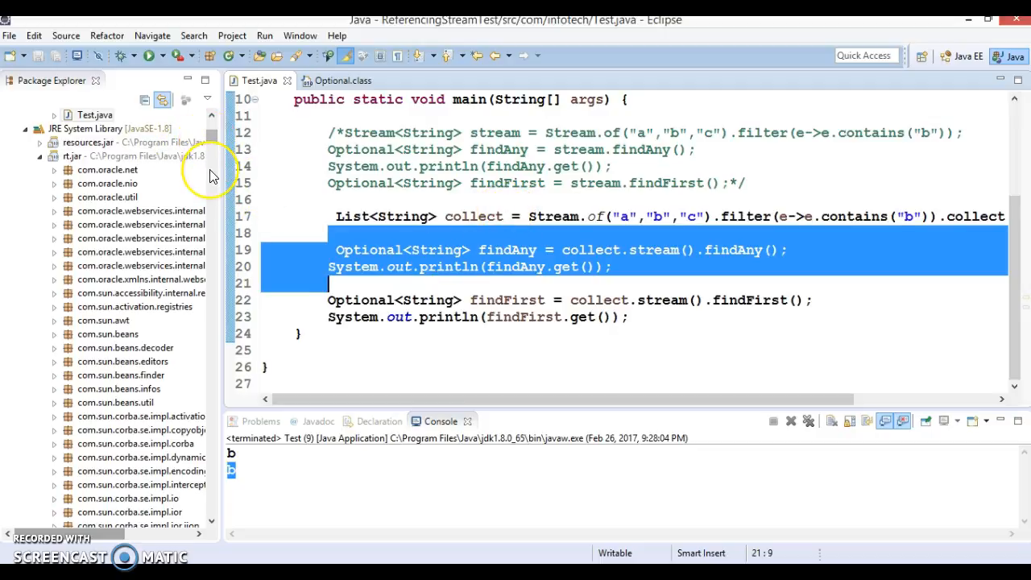